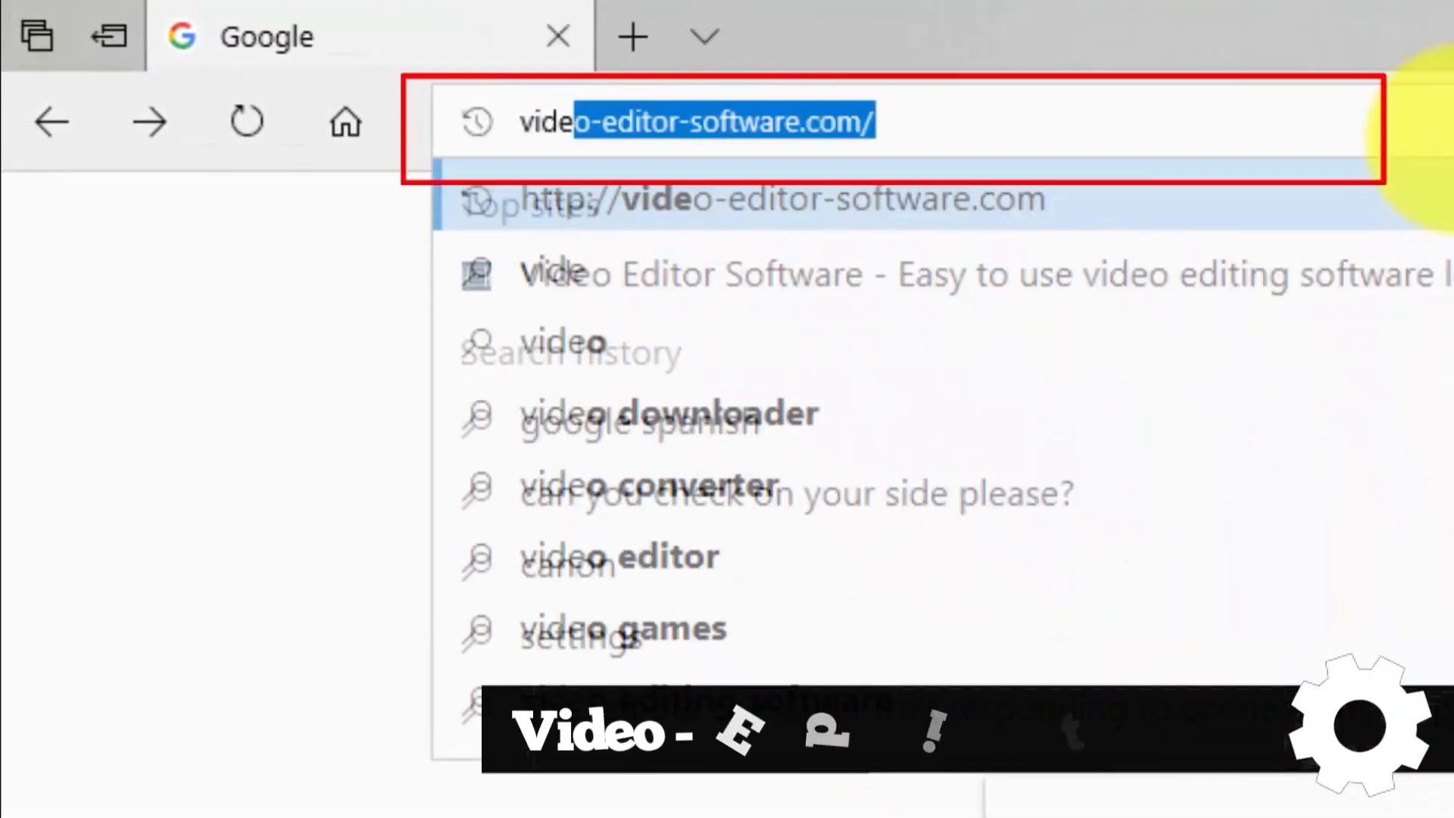
# Reach video-editor-software.com and start the free Windows download of Movavi Video Editor
pyautogui.press('Enter')
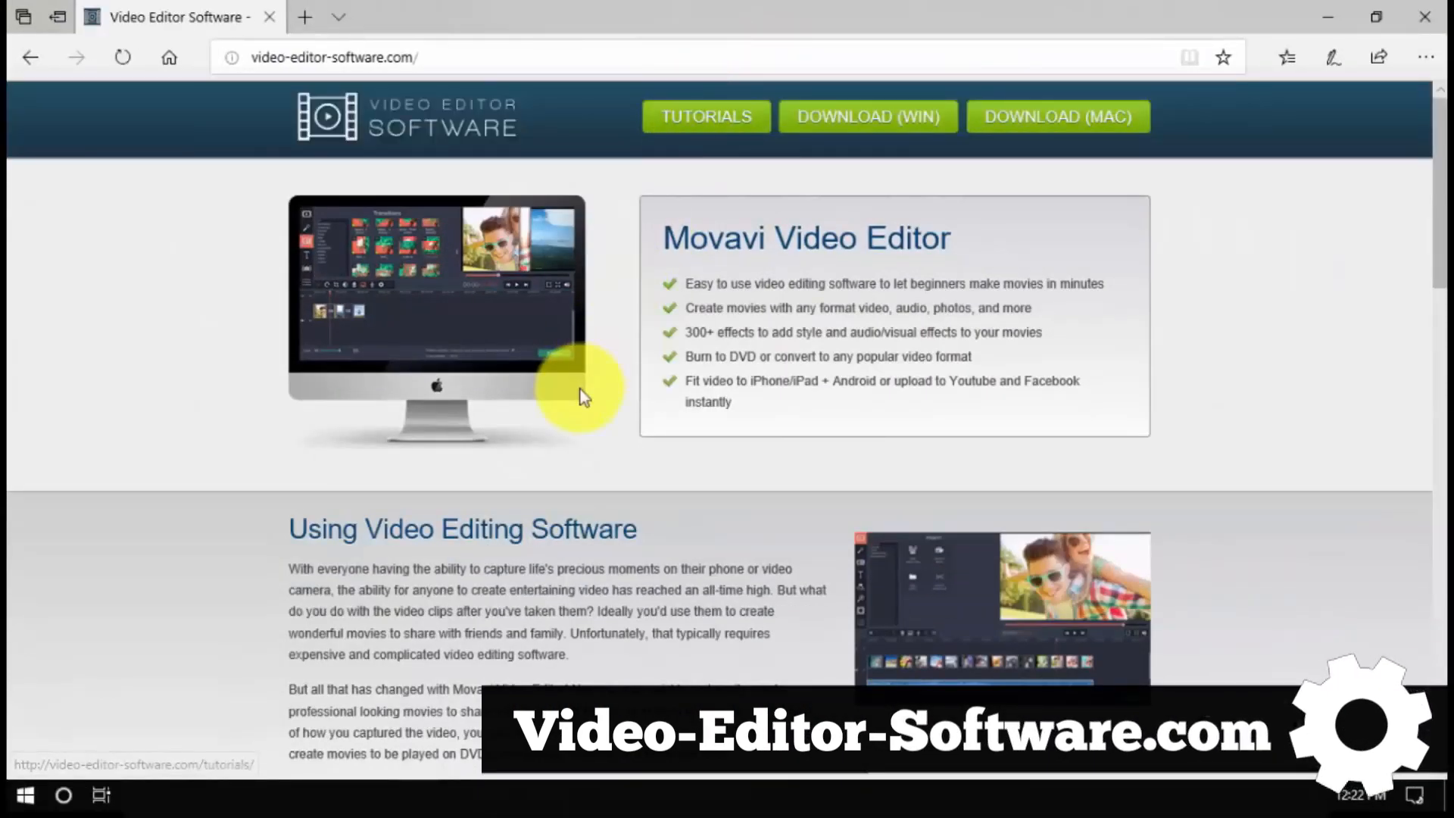
pyautogui.click(866, 116)
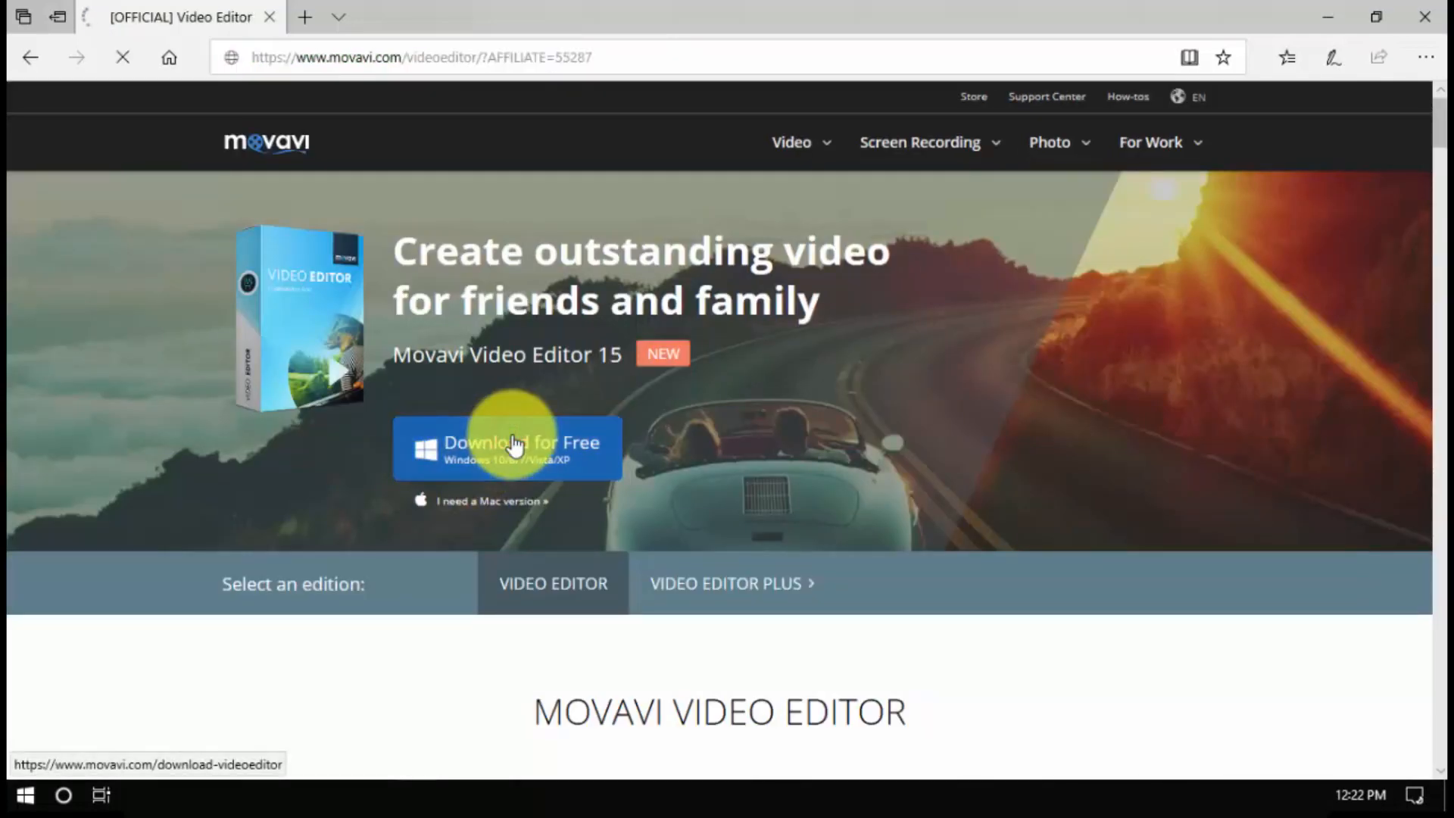
pyautogui.click(507, 447)
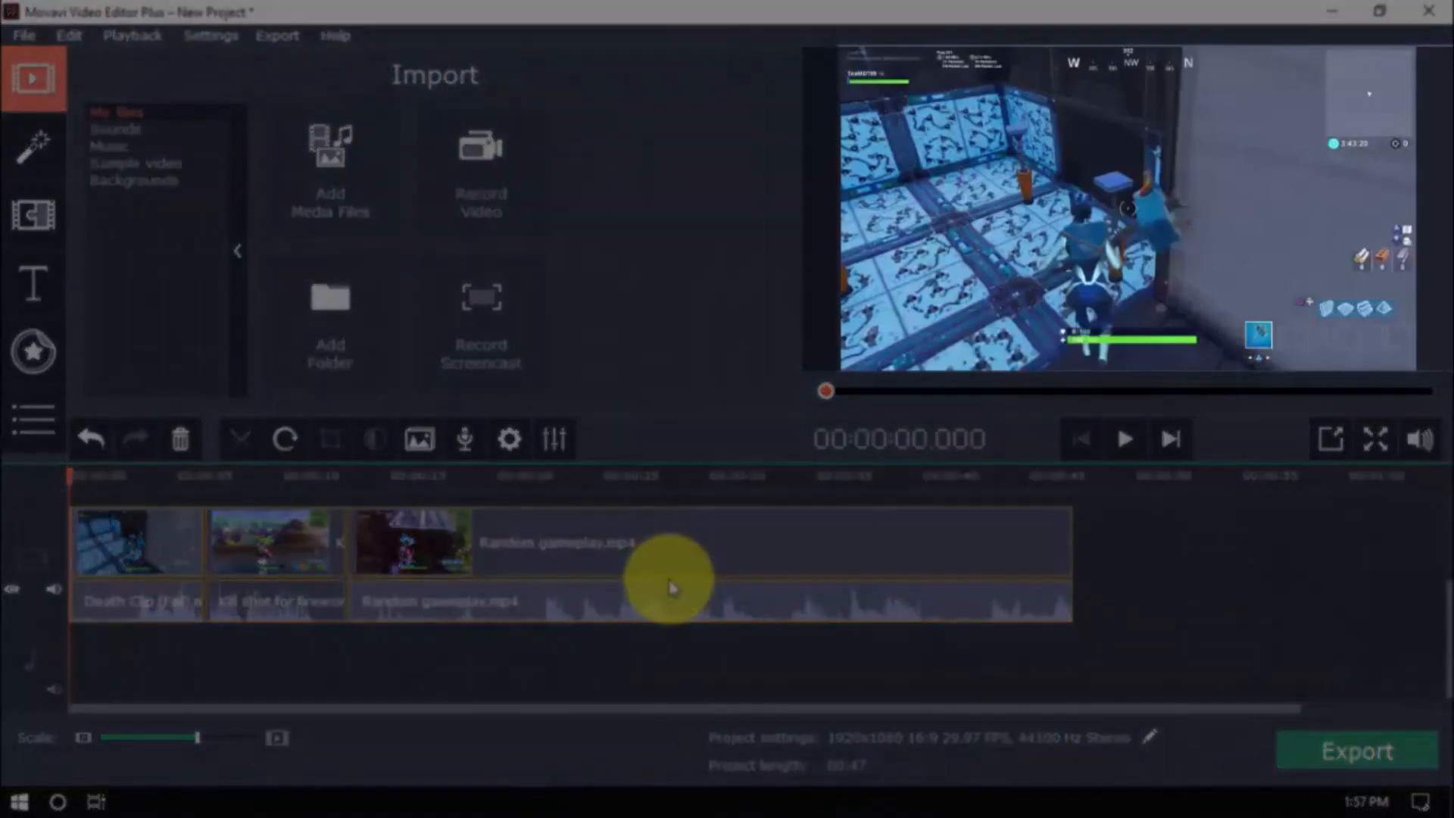
# Review the three Fortnite clips on the timeline: death fail, fireworks kill shot, random gameplay
pyautogui.click(668, 542)
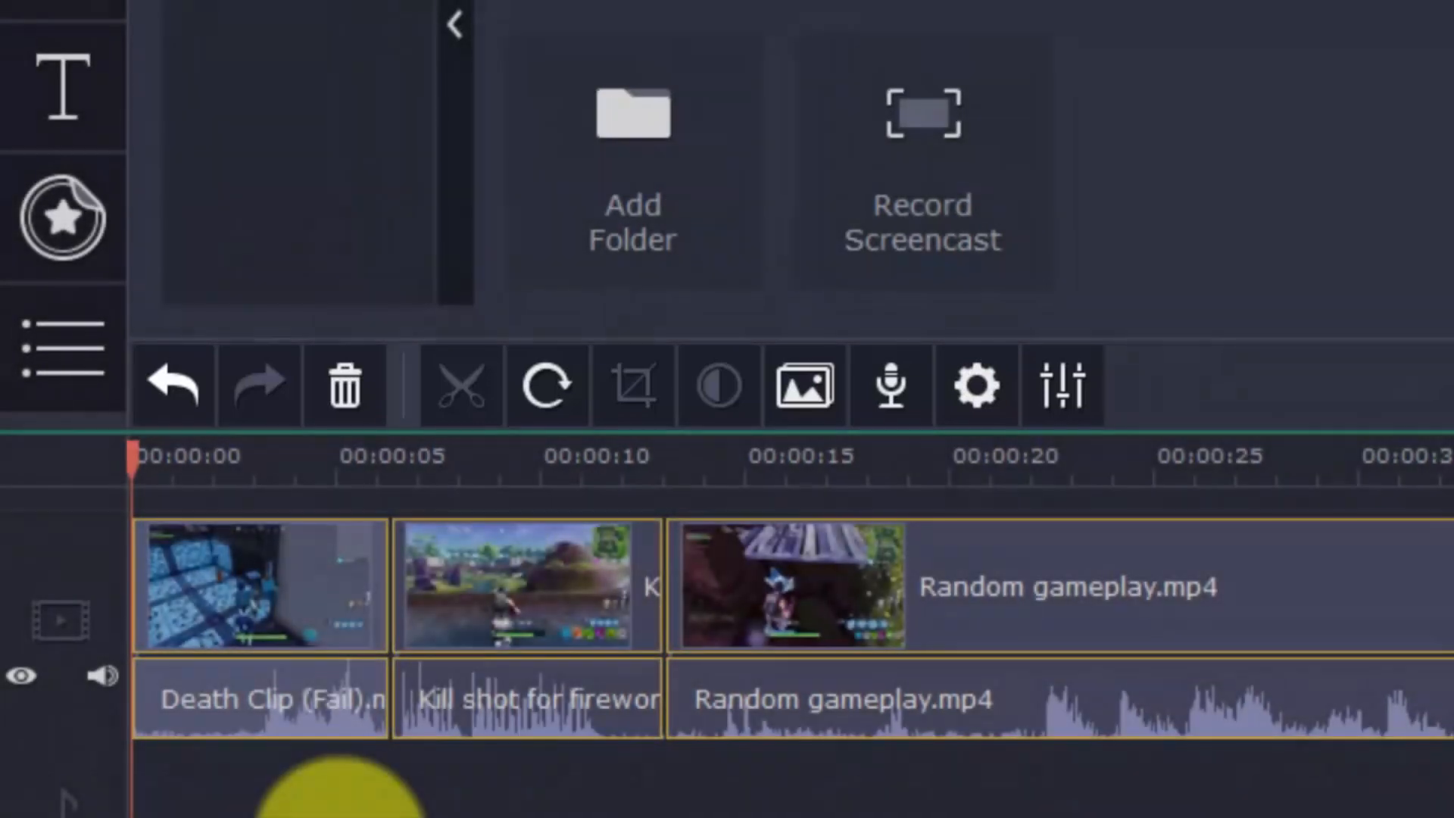
pyautogui.moveTo(461, 384)
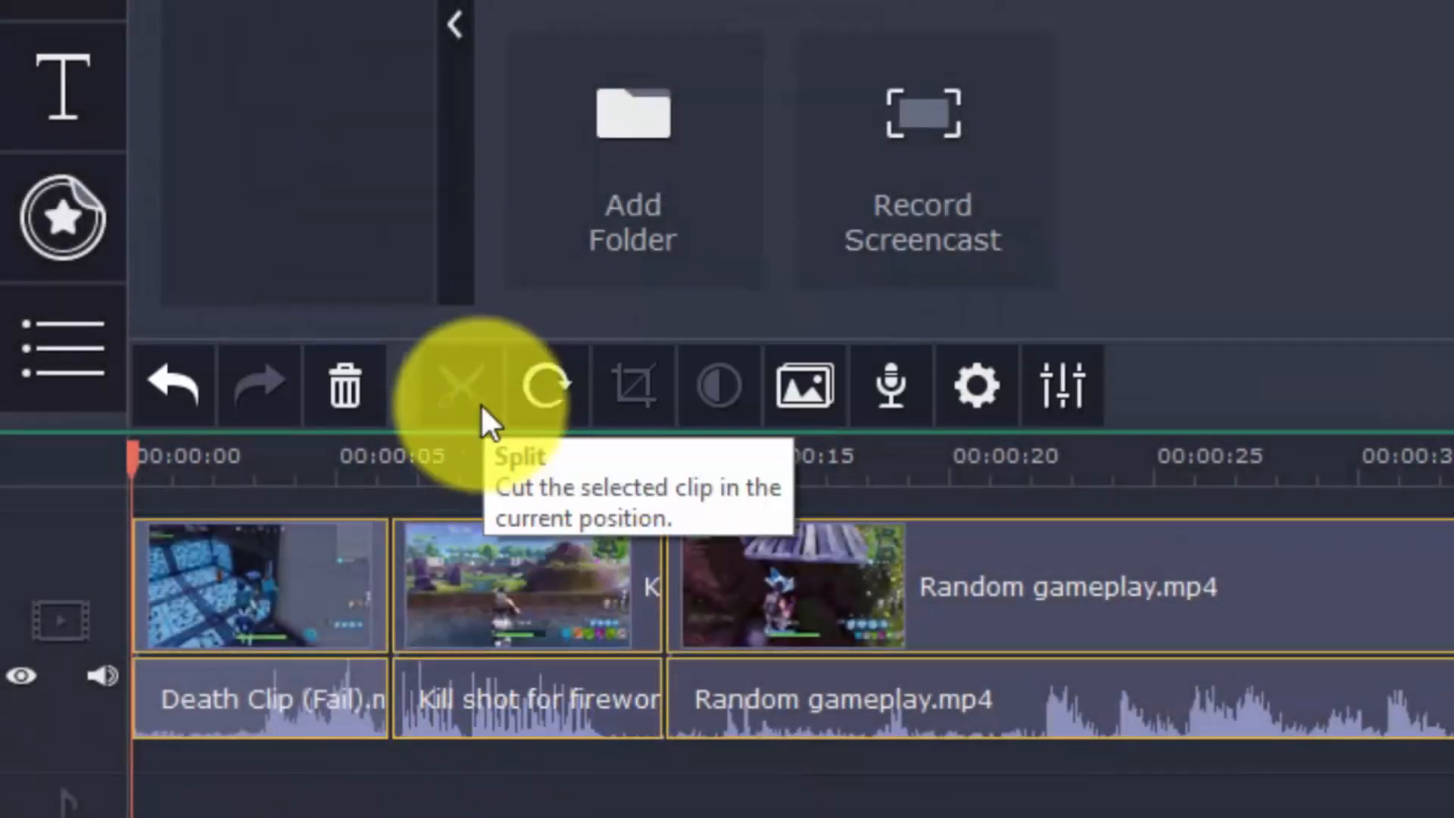
pyautogui.moveTo(635, 384)
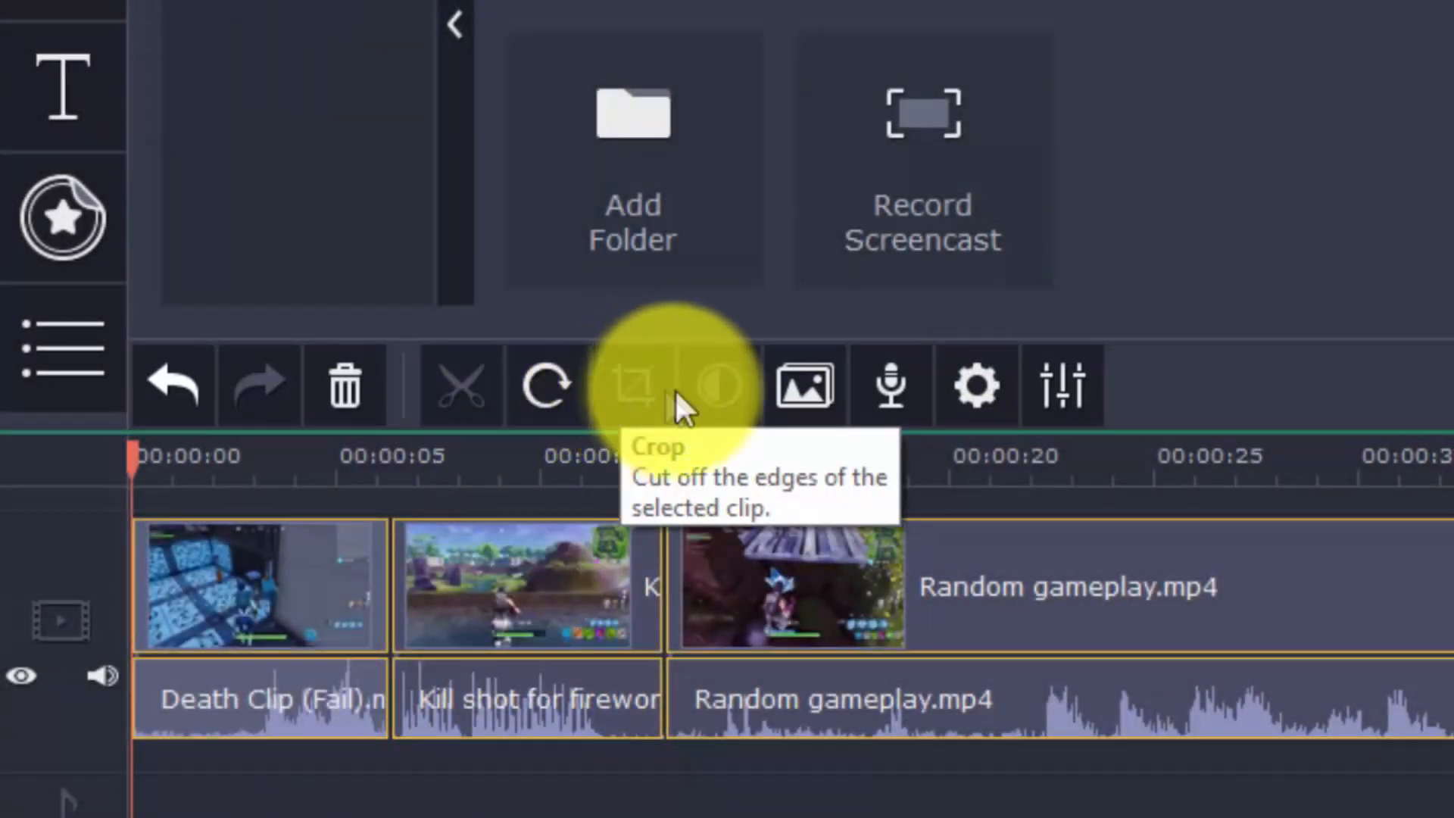
pyautogui.moveTo(802, 385)
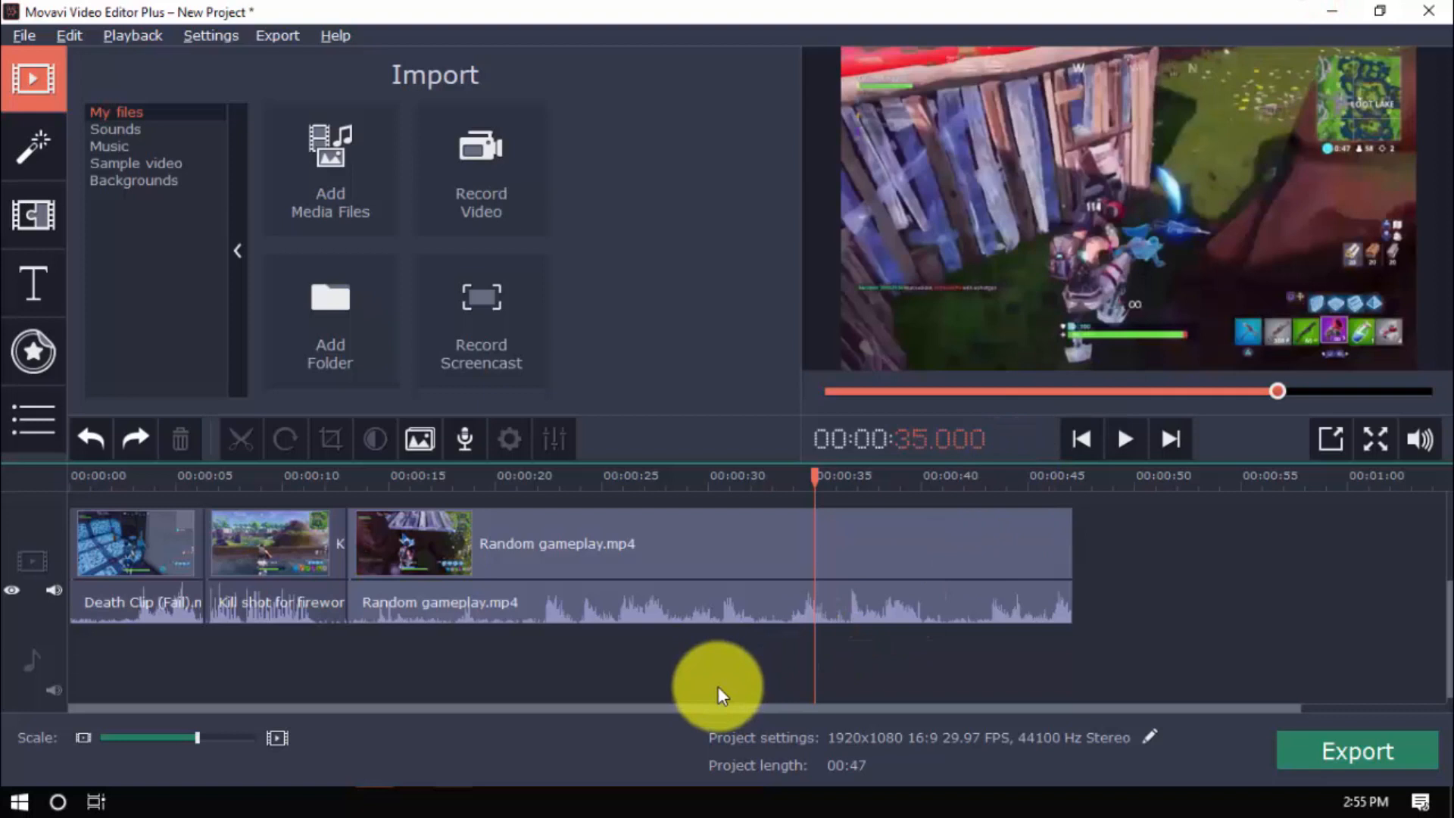
# Split Random gameplay near 35 seconds, then rotate the Death Clip three quarter turns
pyautogui.click(818, 542)
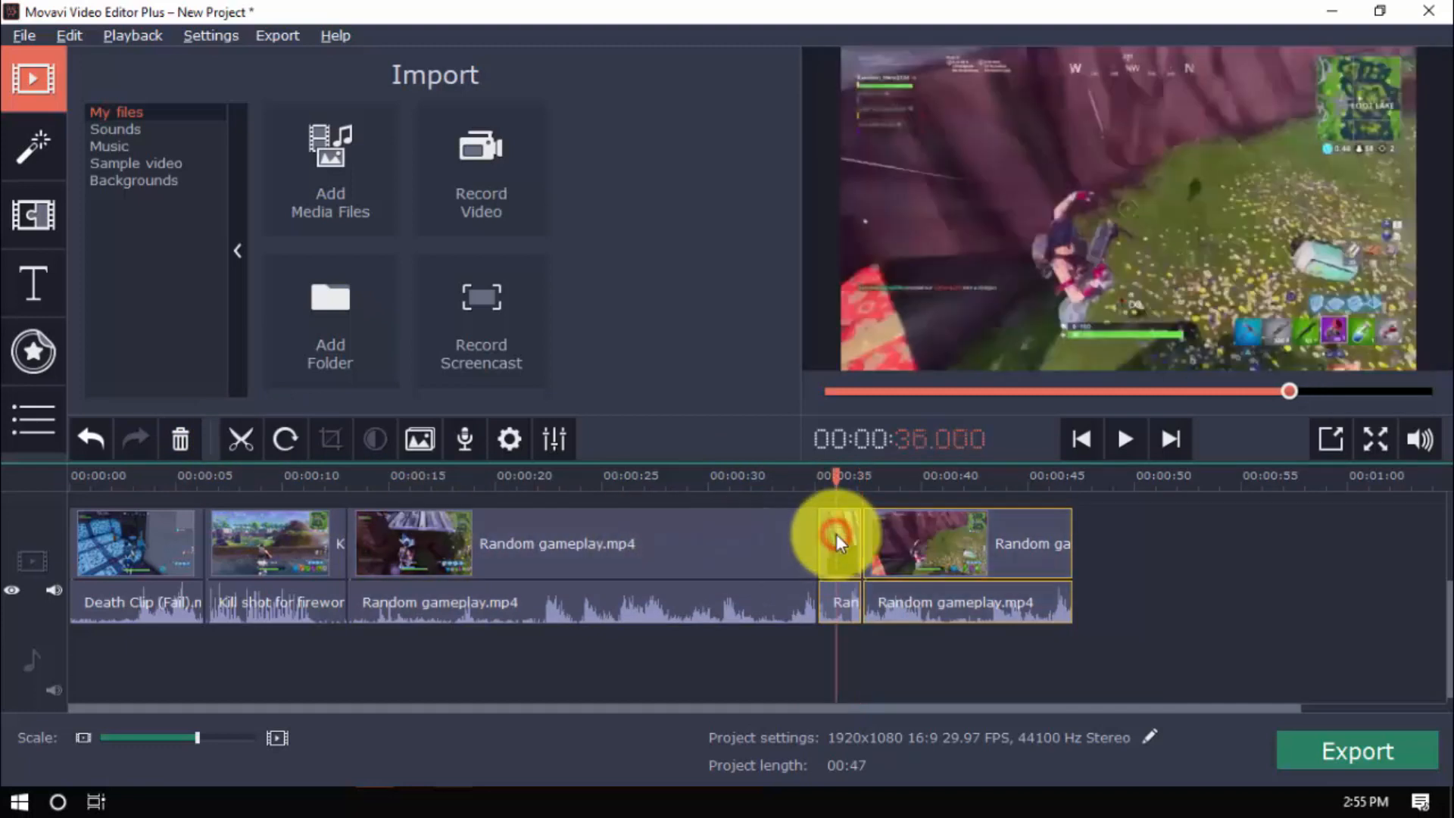
pyautogui.click(180, 439)
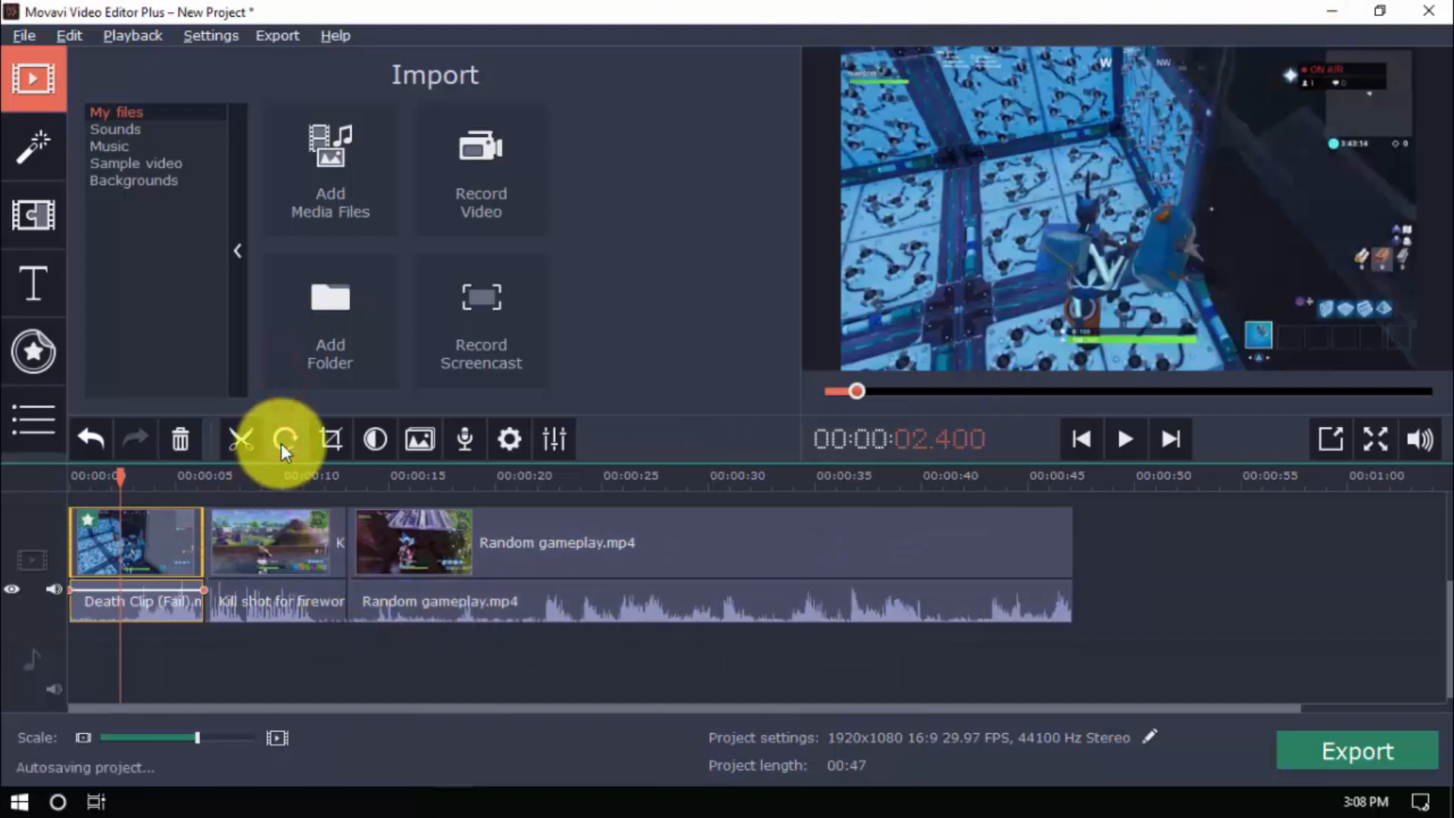
pyautogui.click(285, 439)
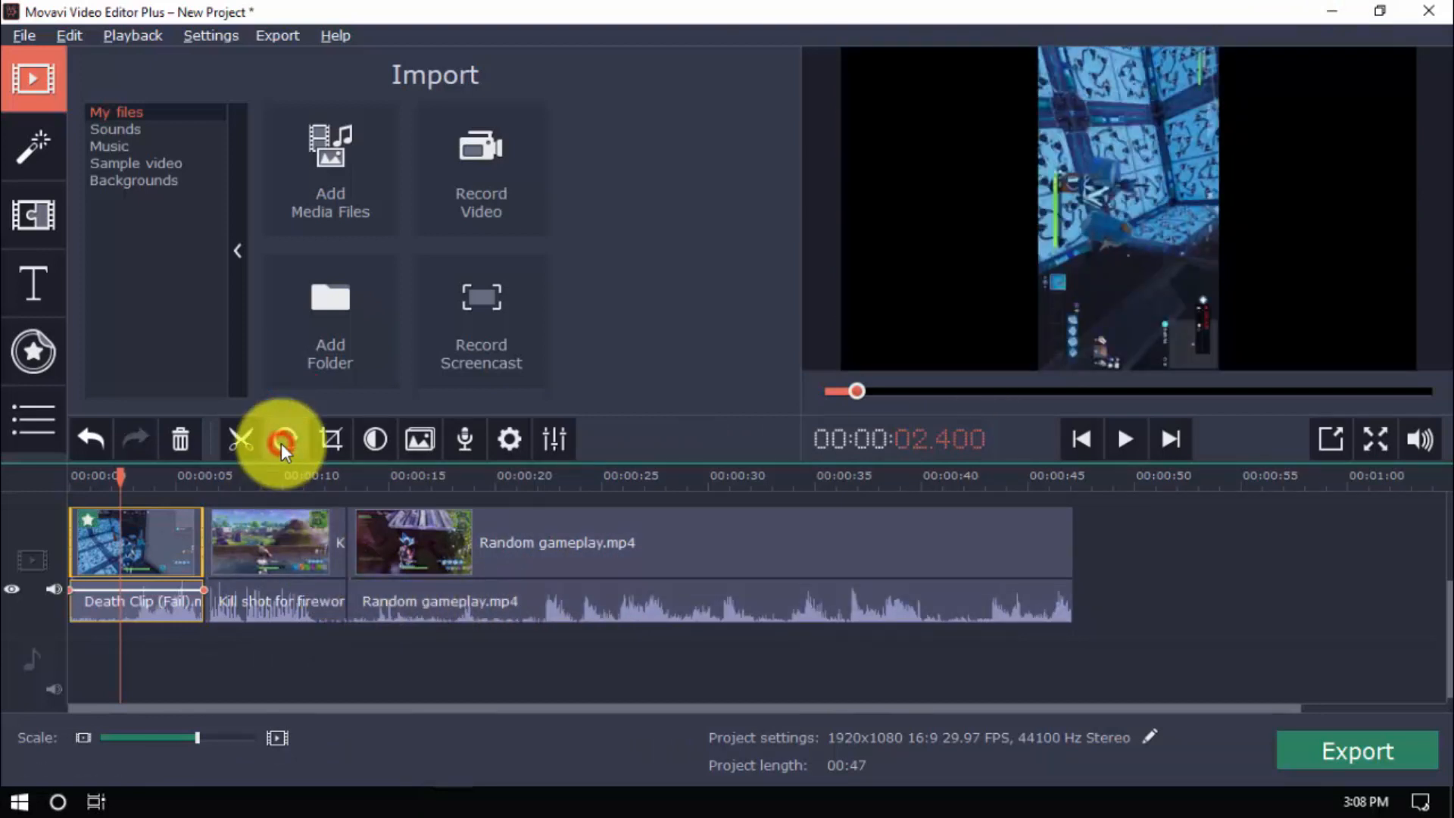
pyautogui.click(285, 439)
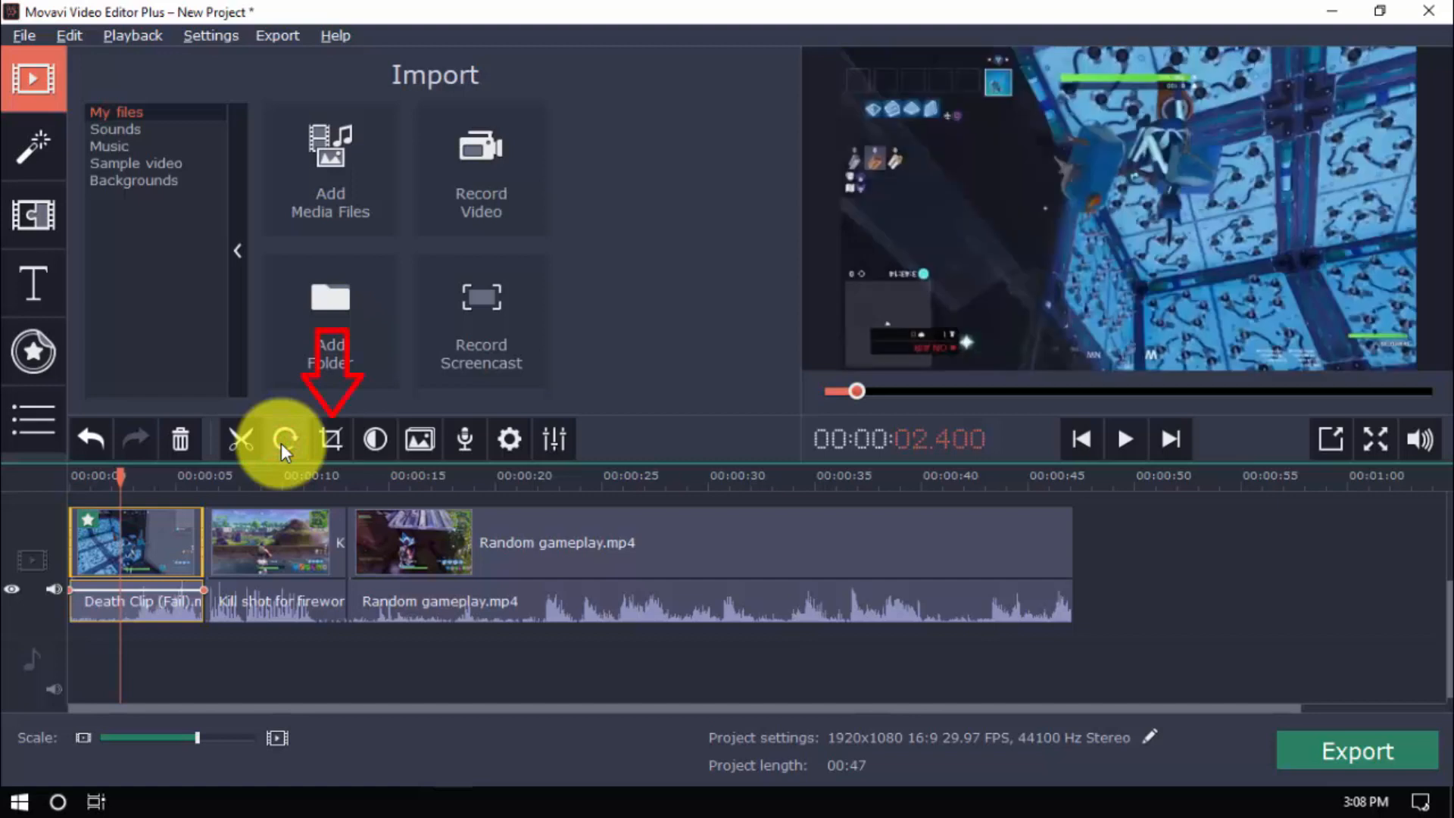
pyautogui.click(330, 438)
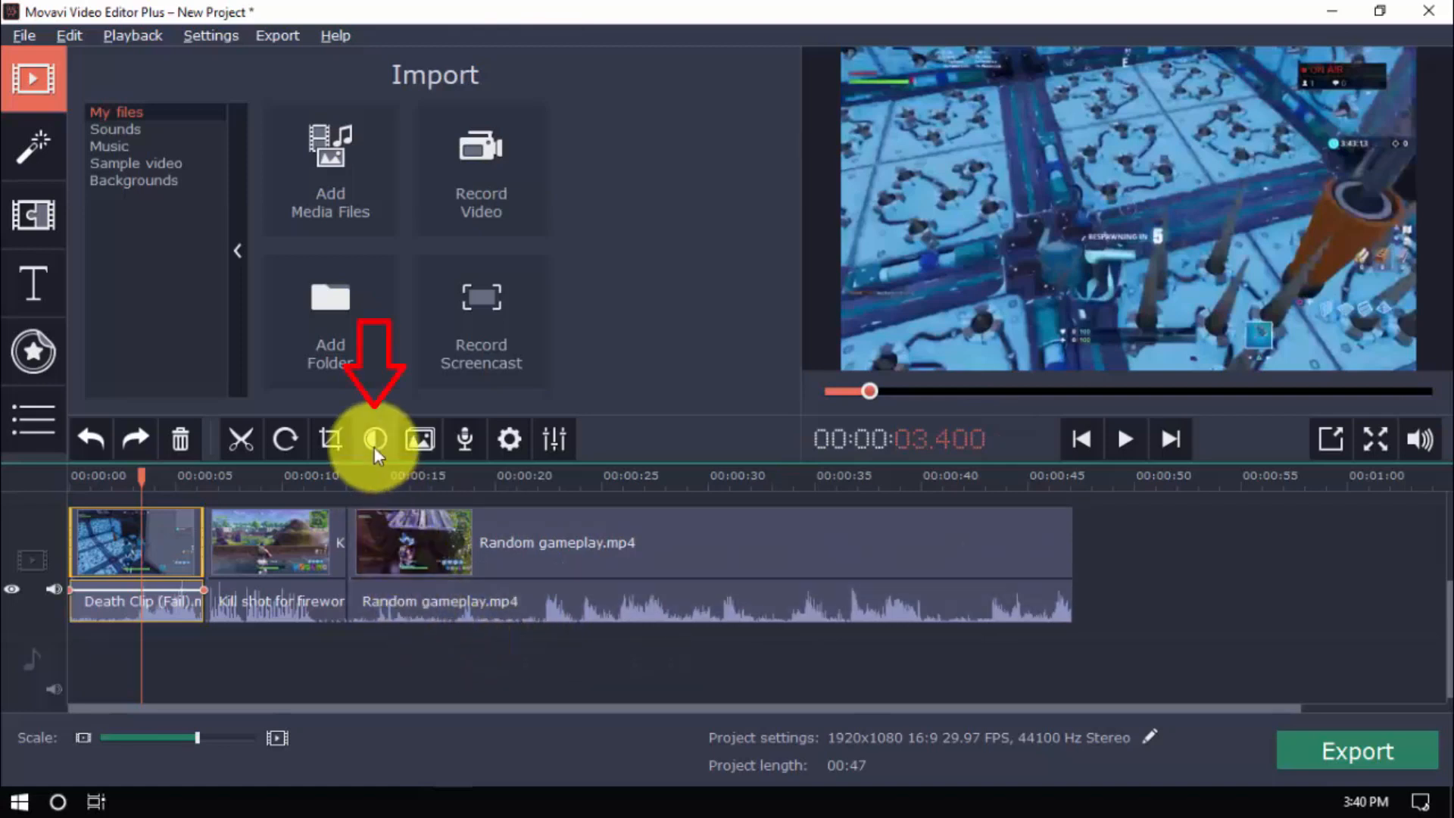
# Browse the Death Clip's manual and automatic colour adjustments without changing any setting
pyautogui.click(374, 438)
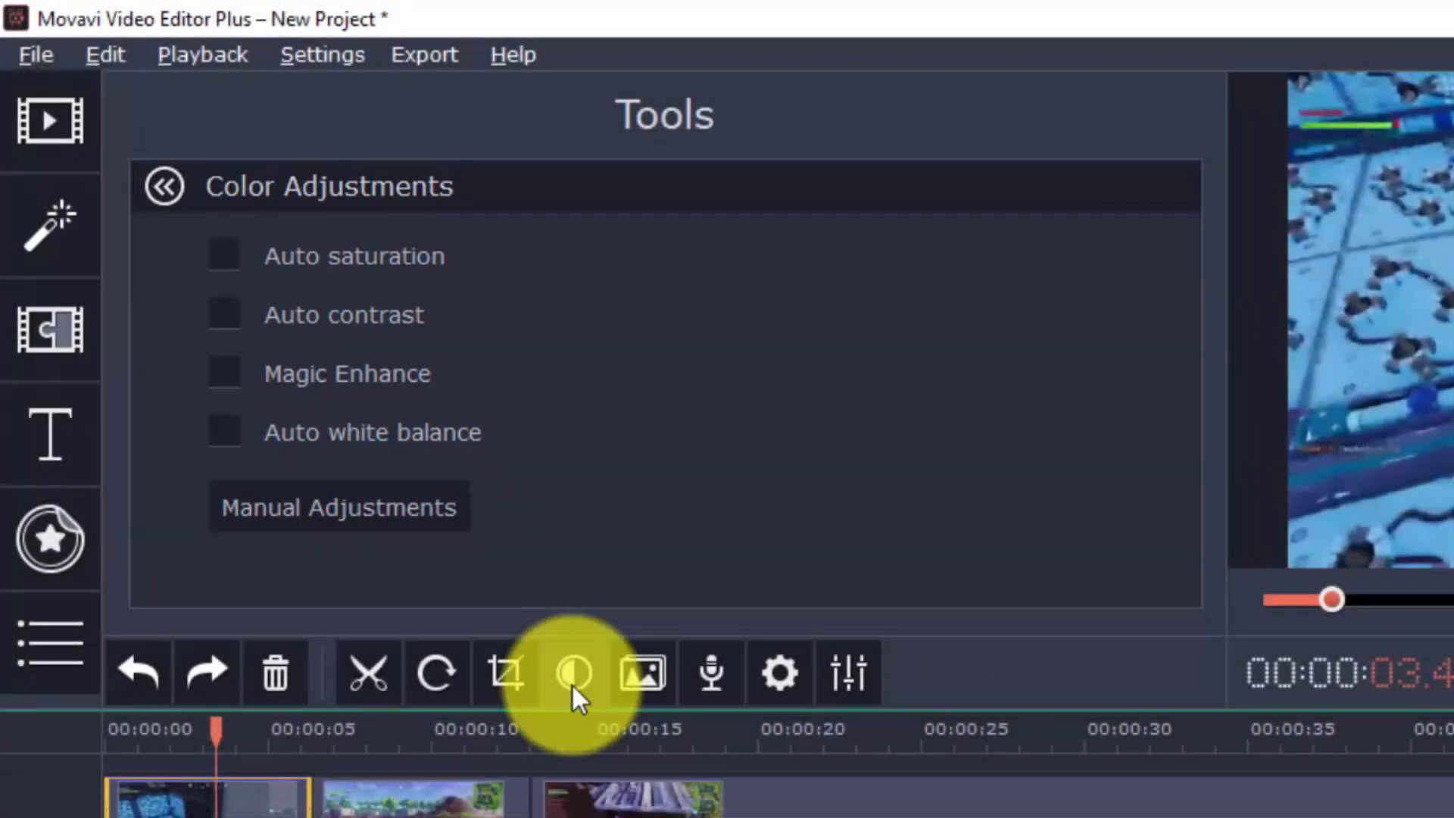
pyautogui.click(338, 507)
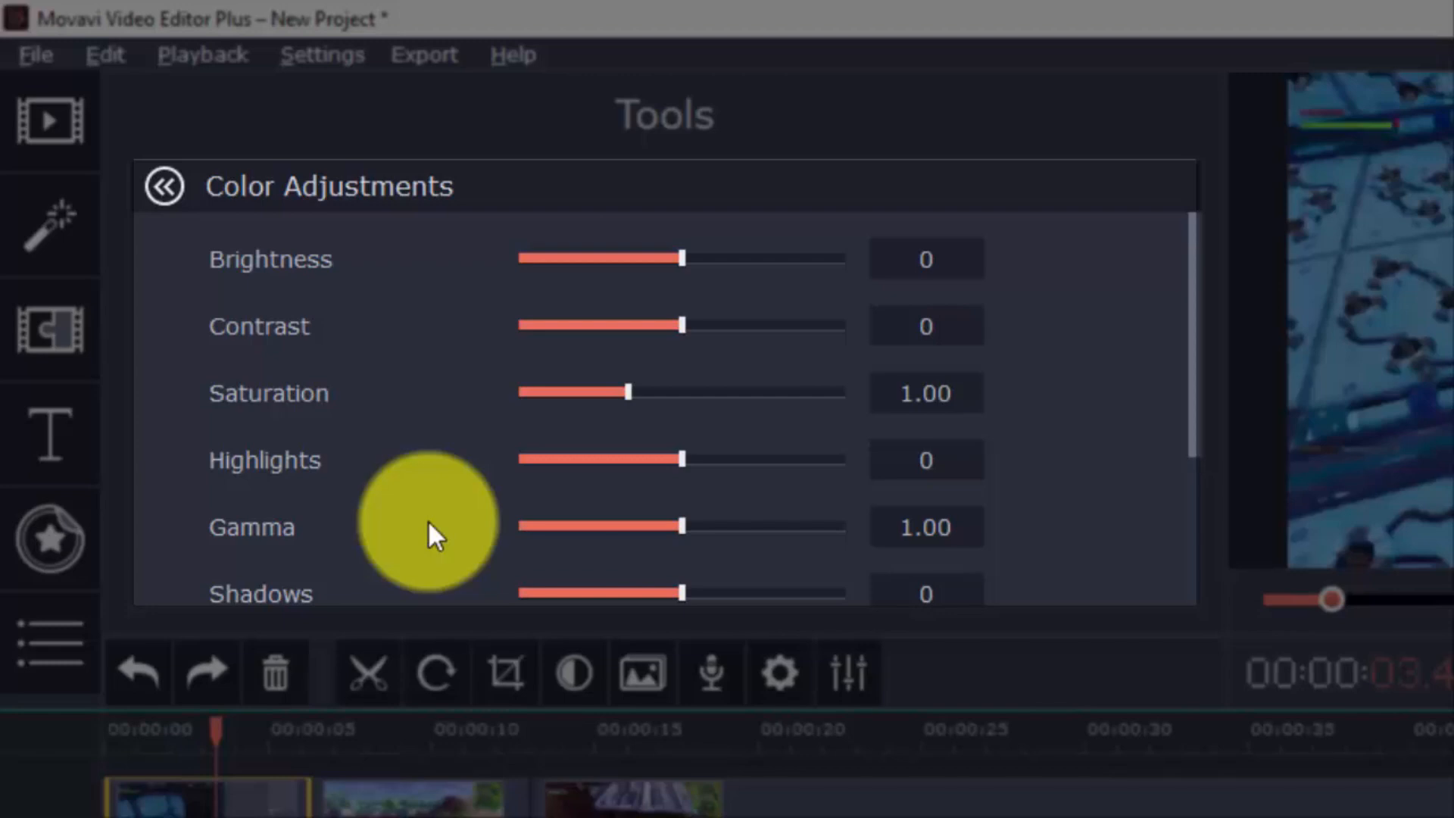
pyautogui.scroll(-3)
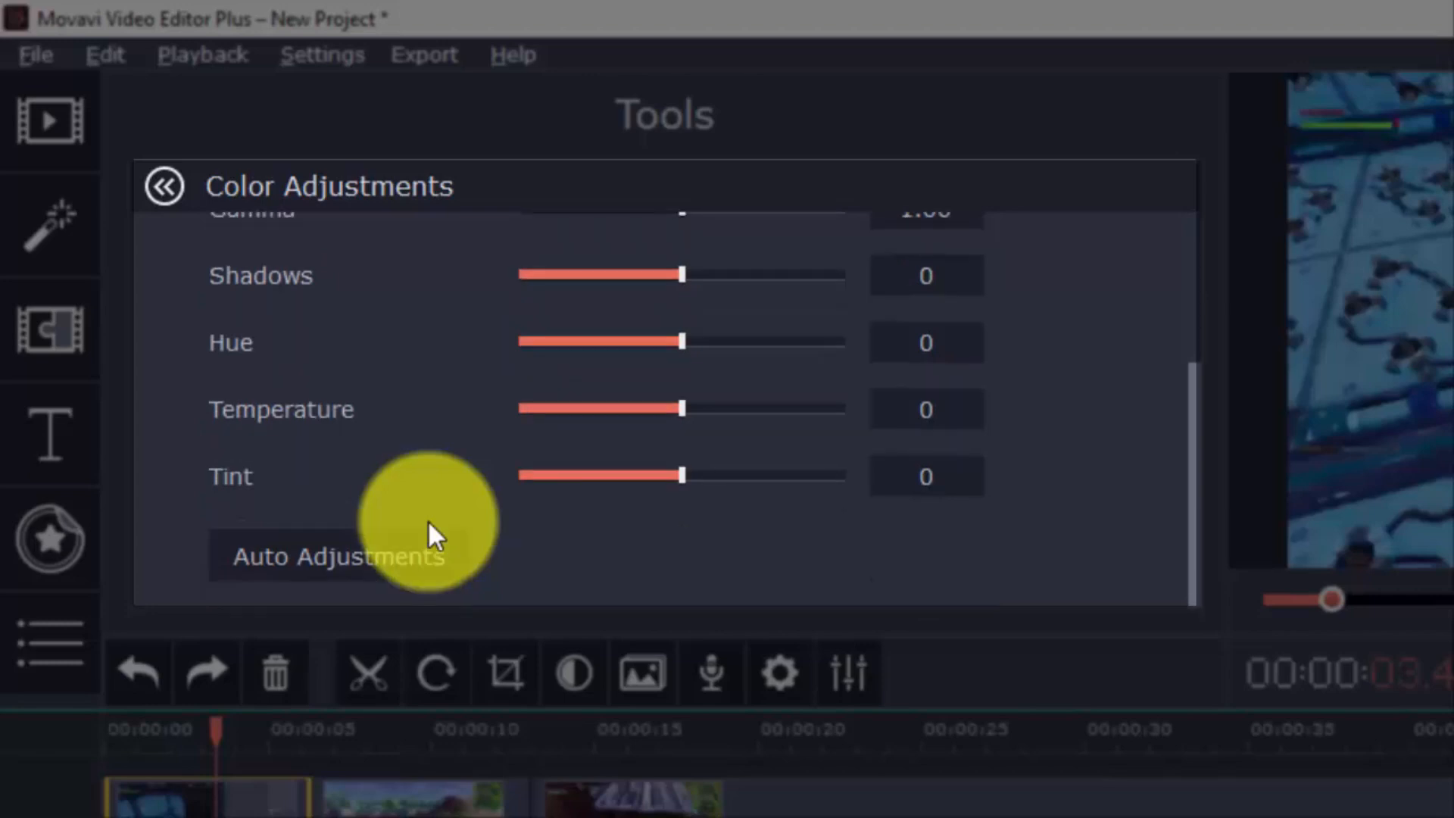
pyautogui.click(165, 186)
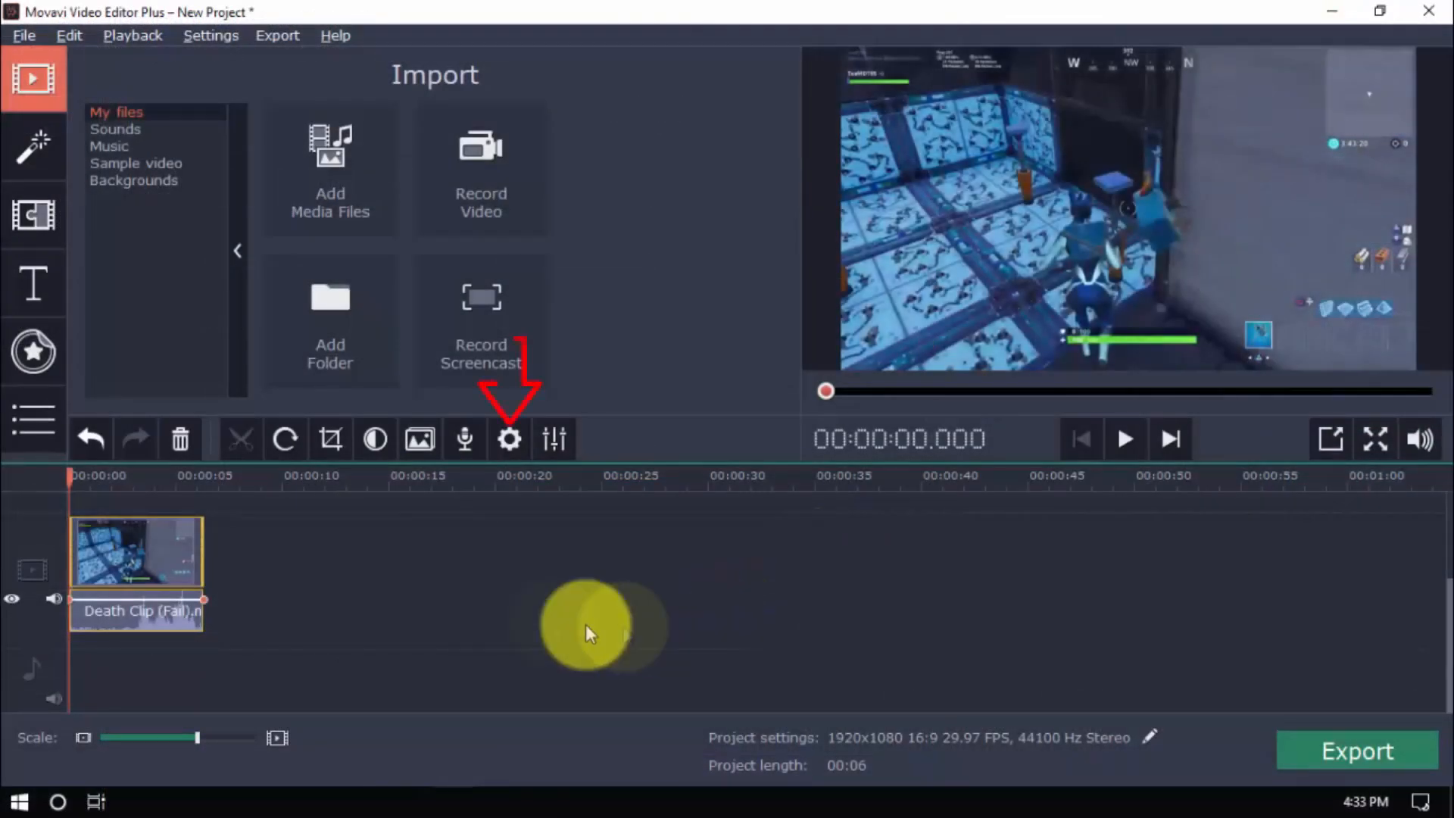
# In Clip Properties set the Death Clip's speed to 50% with Reverse ticked, previewing each change
pyautogui.click(509, 438)
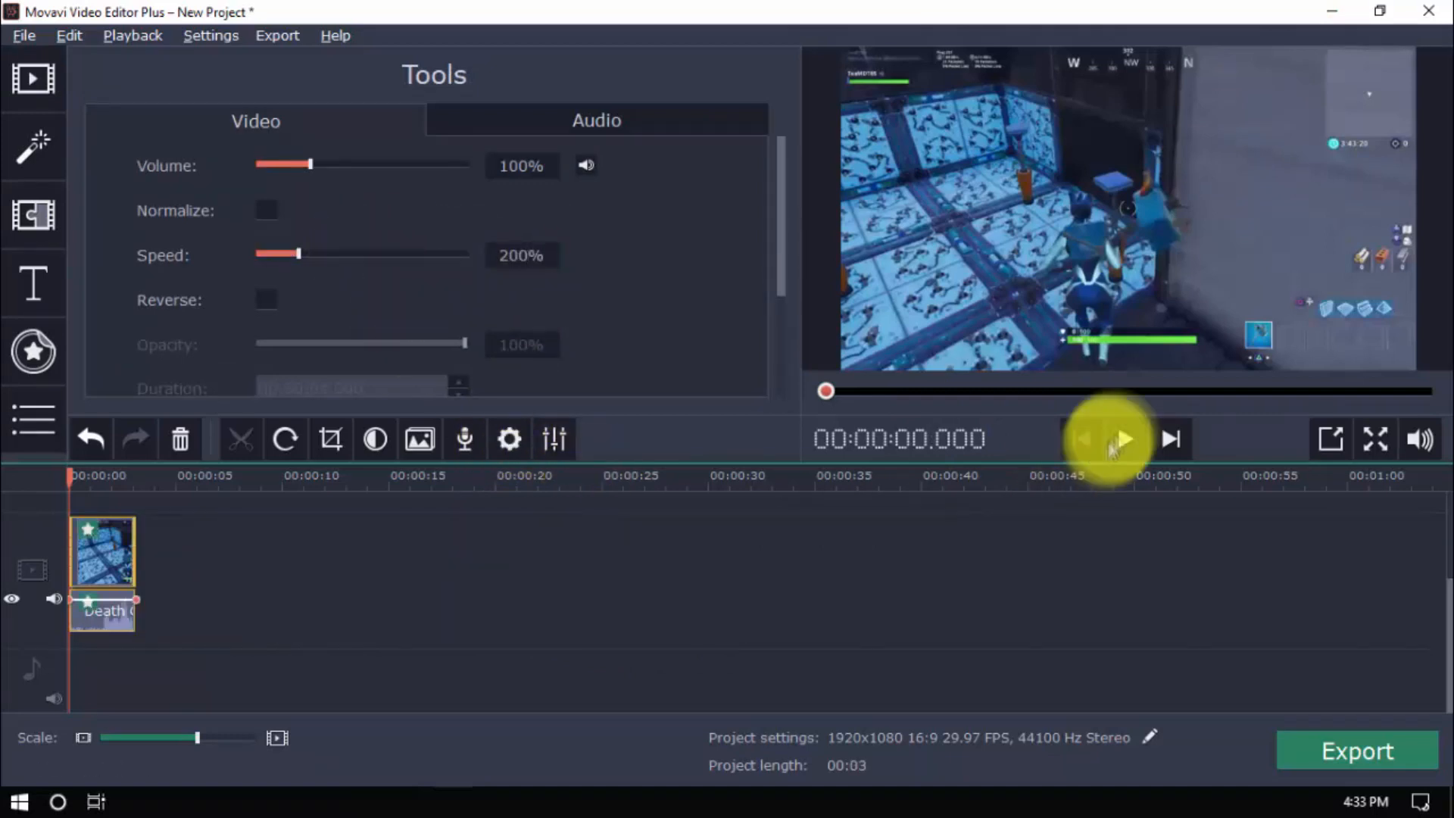
pyautogui.click(1124, 438)
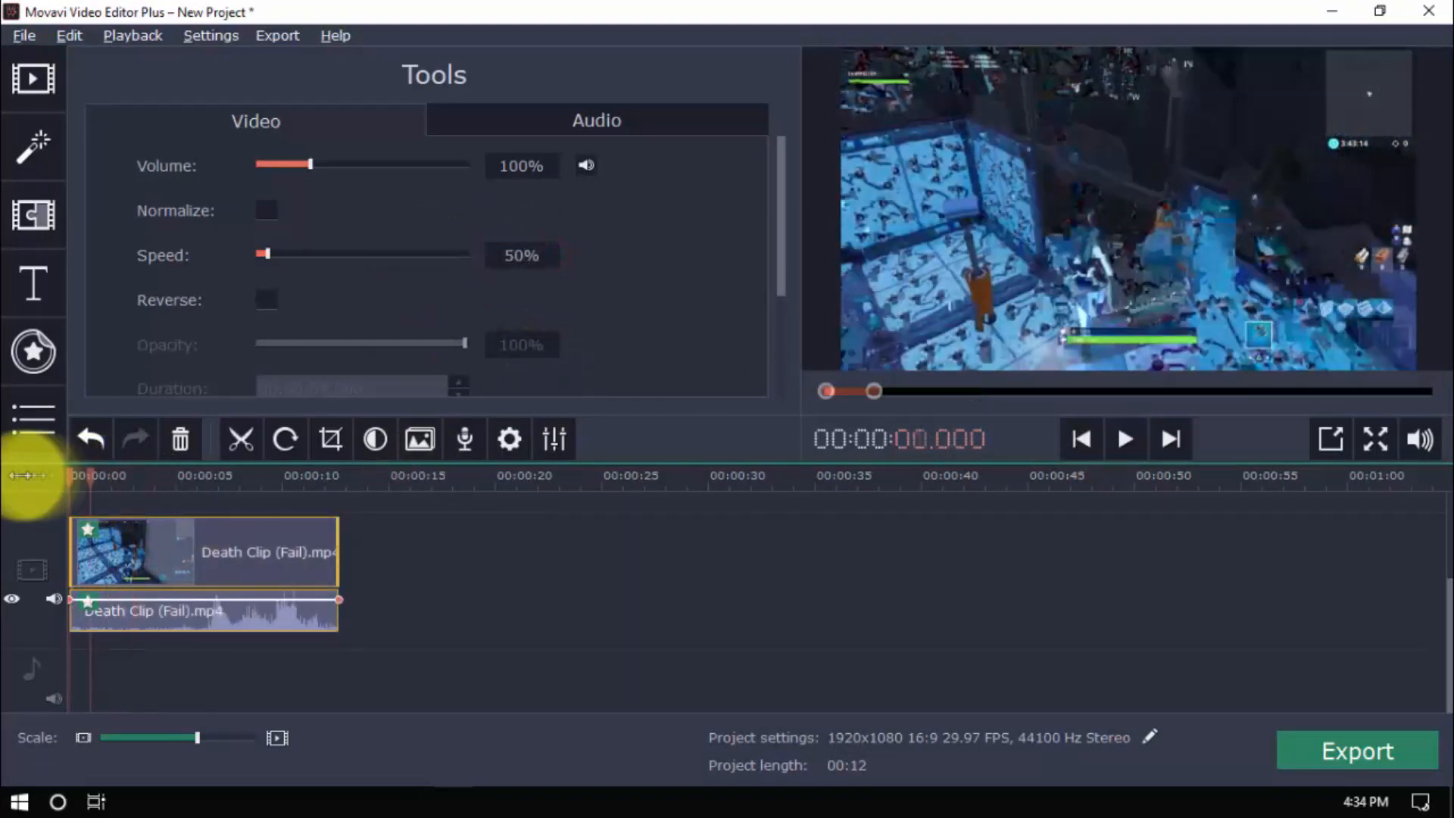
pyautogui.click(1125, 438)
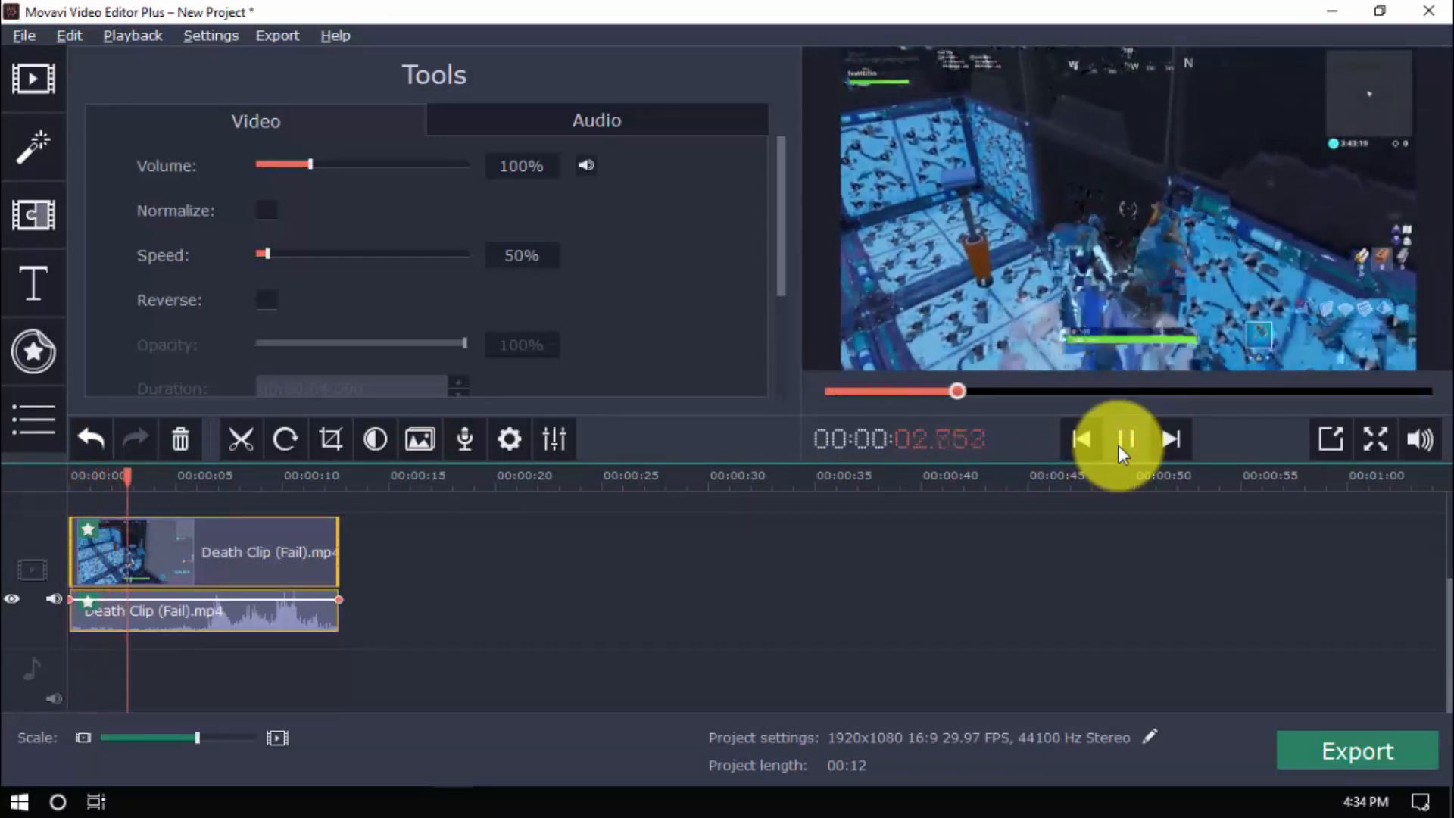
pyautogui.click(1125, 439)
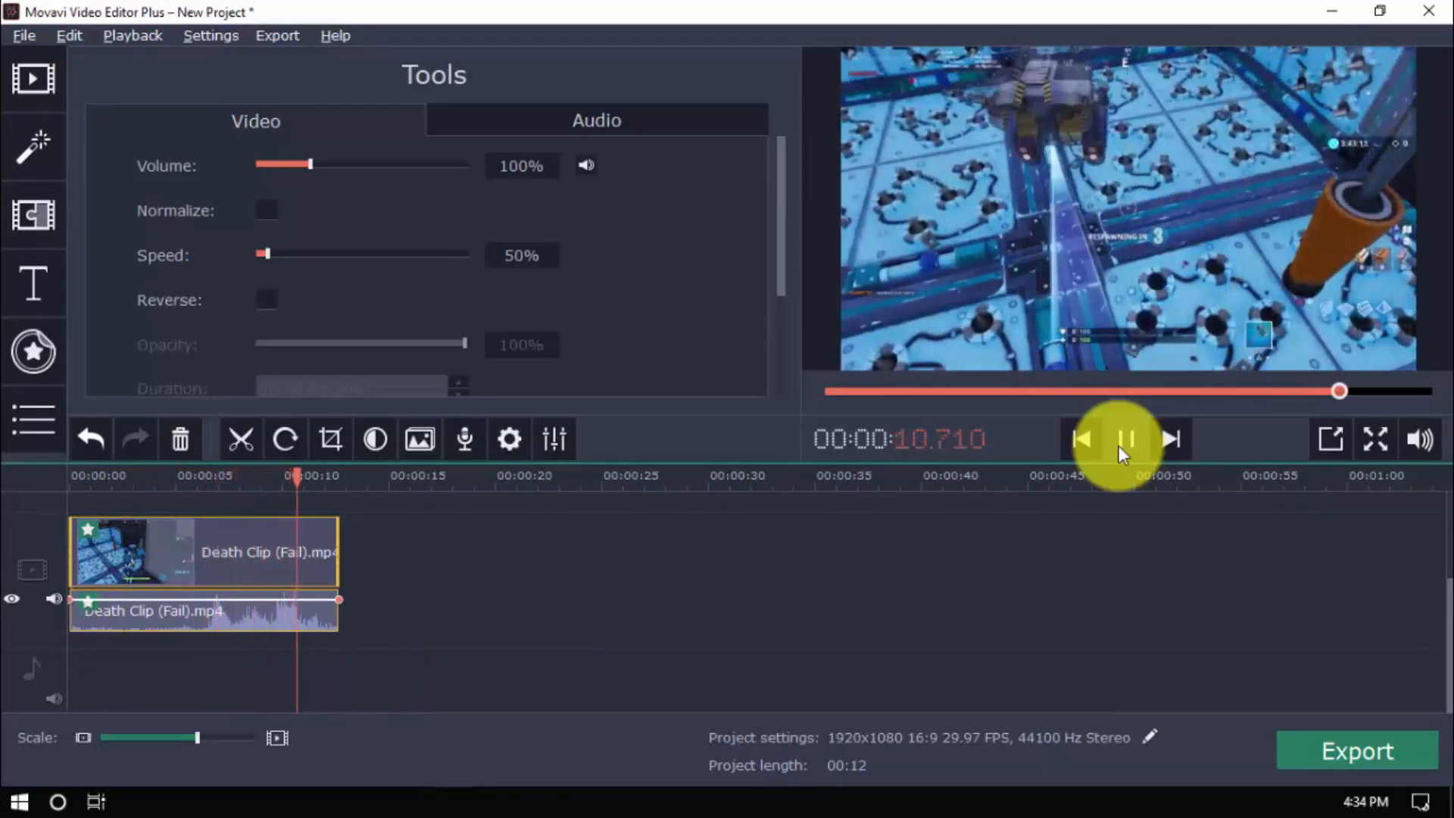
pyautogui.click(1125, 438)
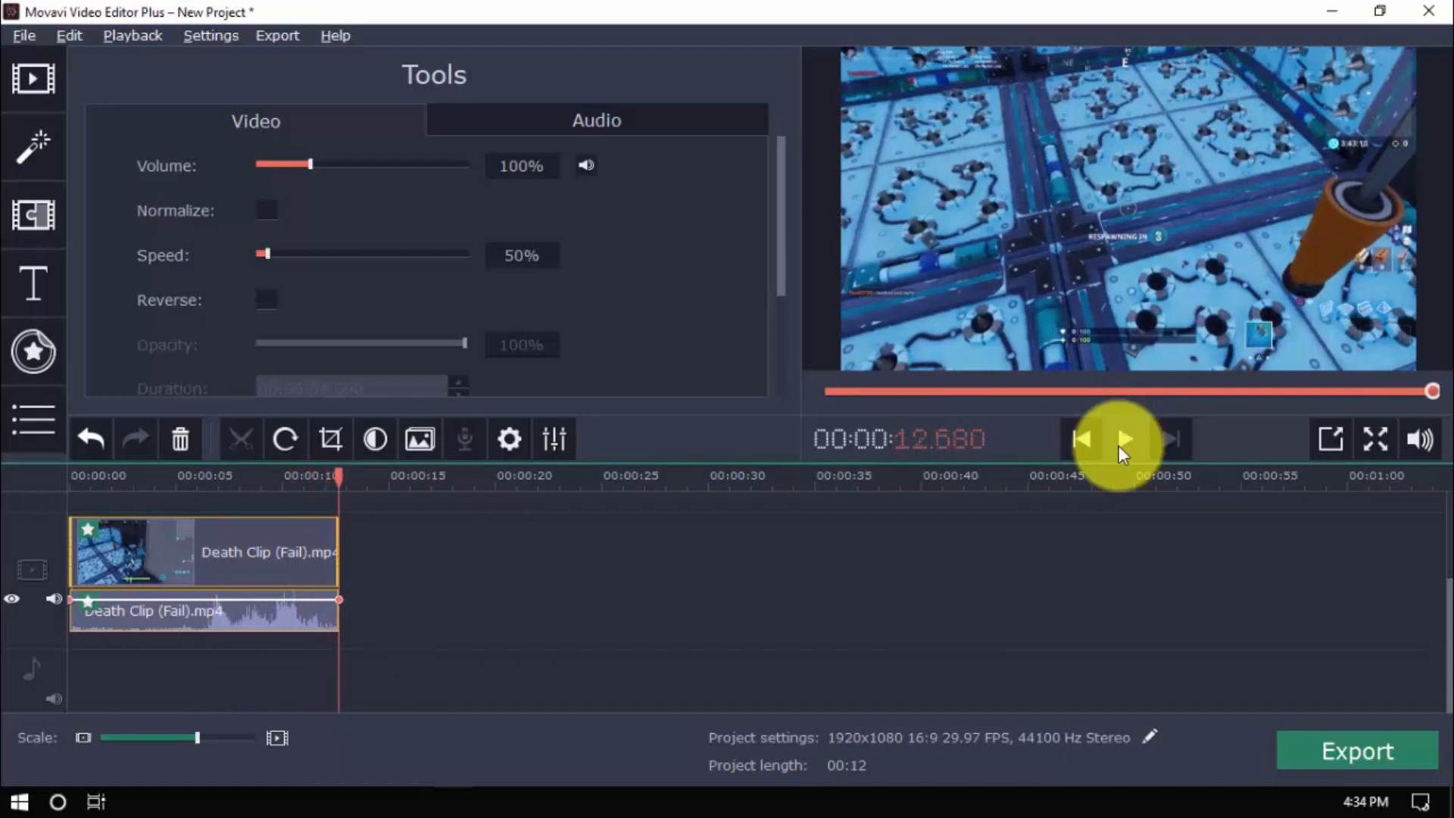
pyautogui.click(265, 299)
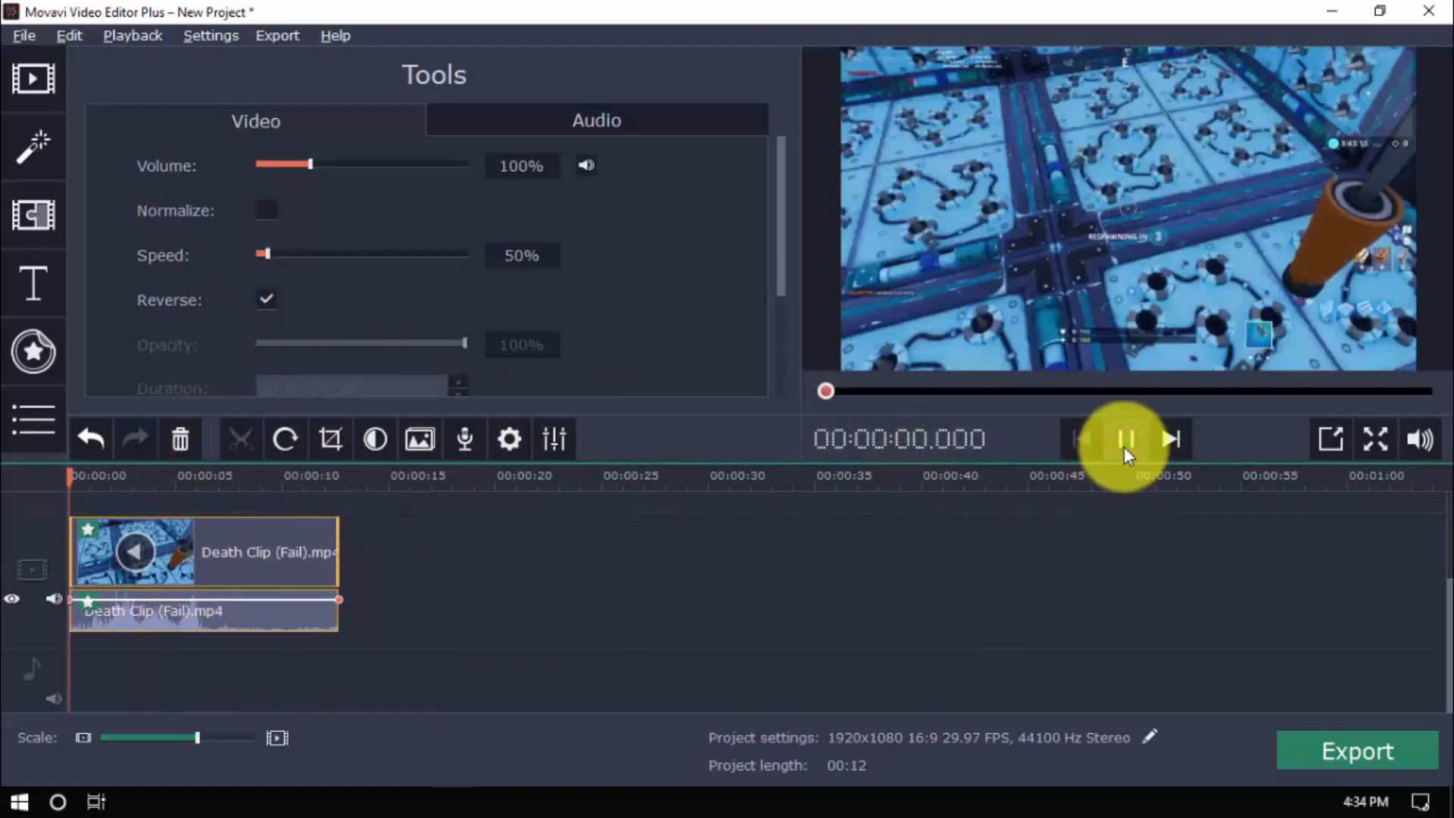
pyautogui.click(1125, 438)
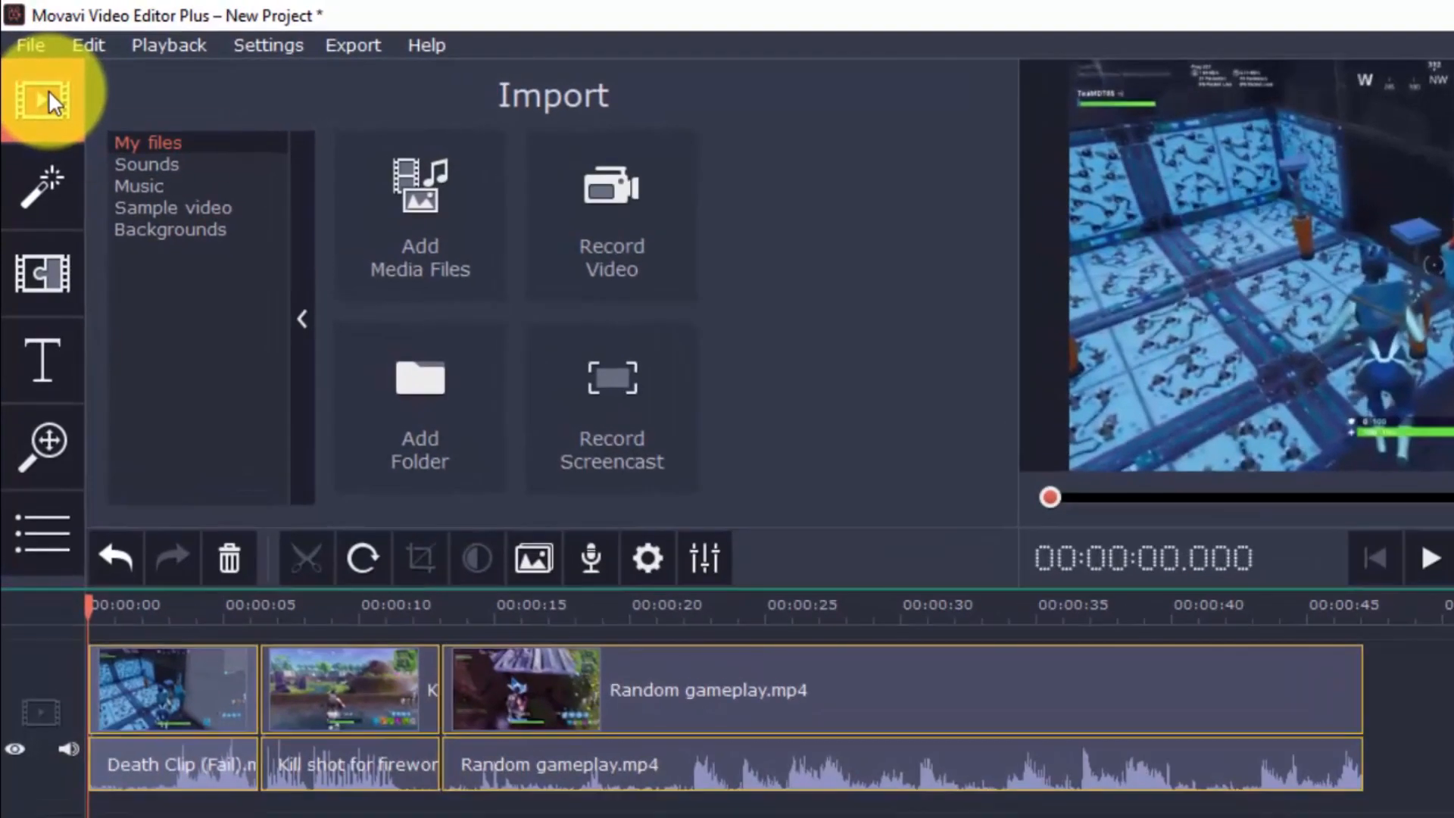
pyautogui.moveTo(42, 274)
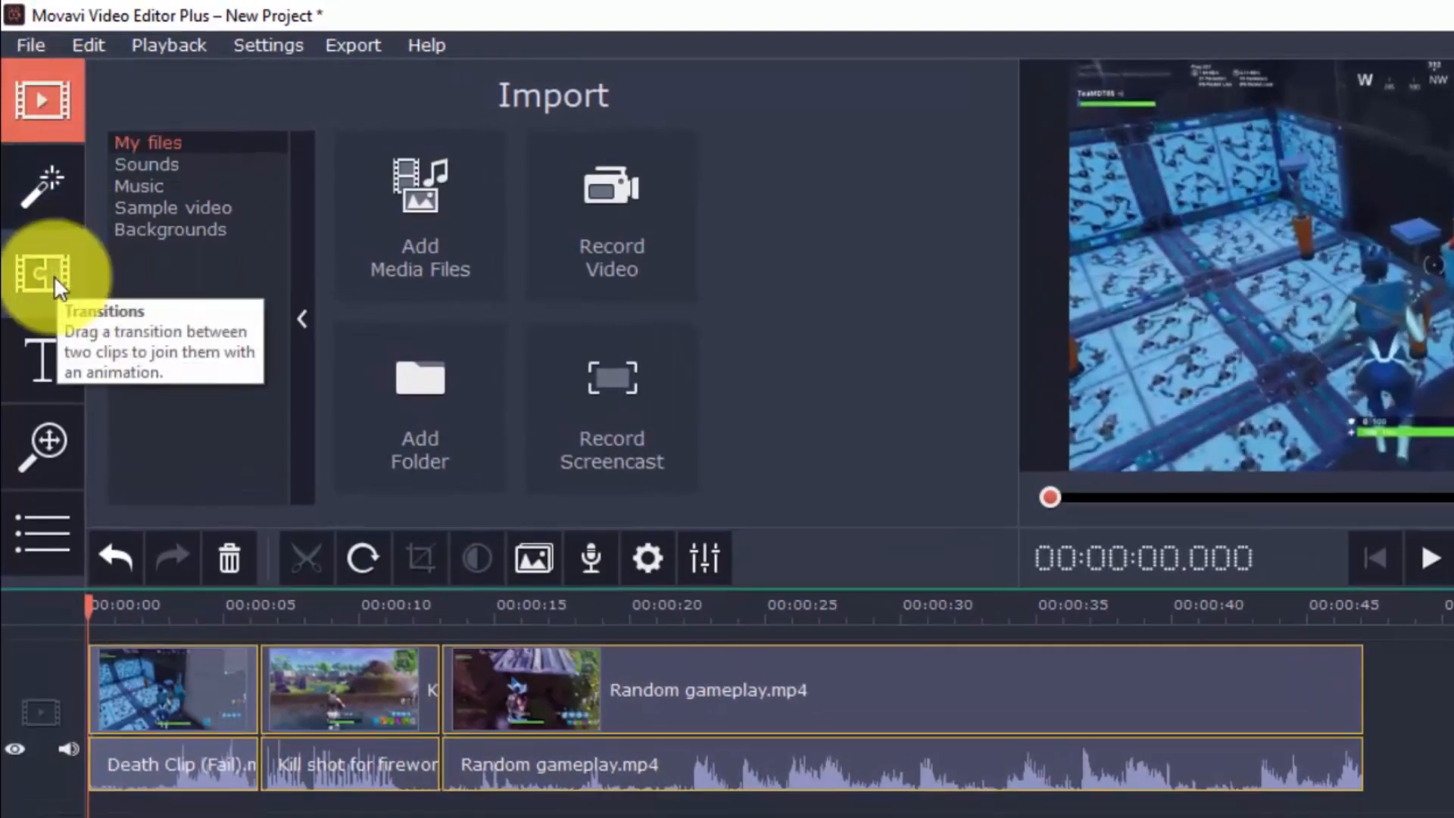
pyautogui.moveTo(44, 443)
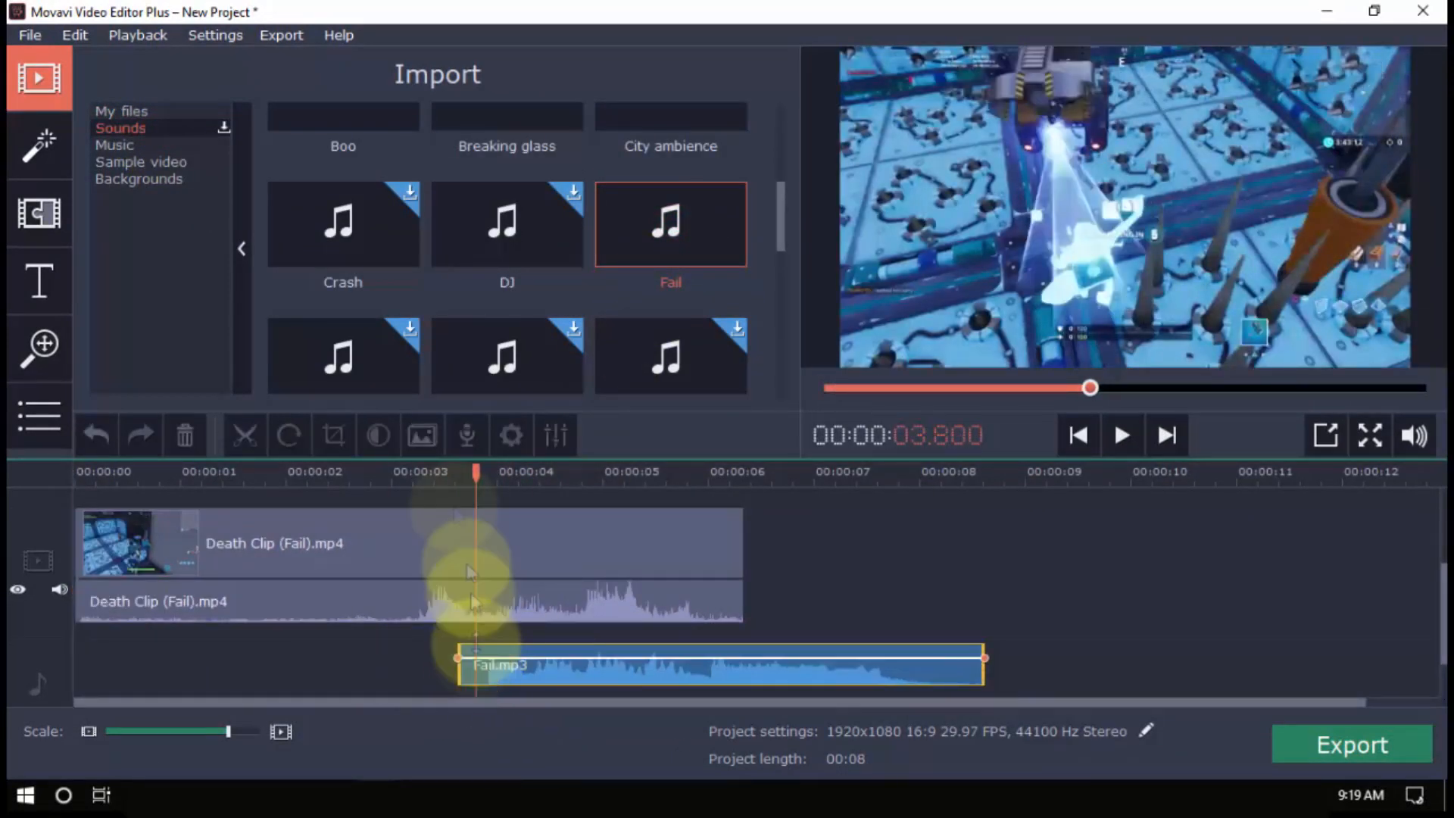
# Add the built-in Action Movie music track beneath the Death Clip and play the result
pyautogui.click(1120, 435)
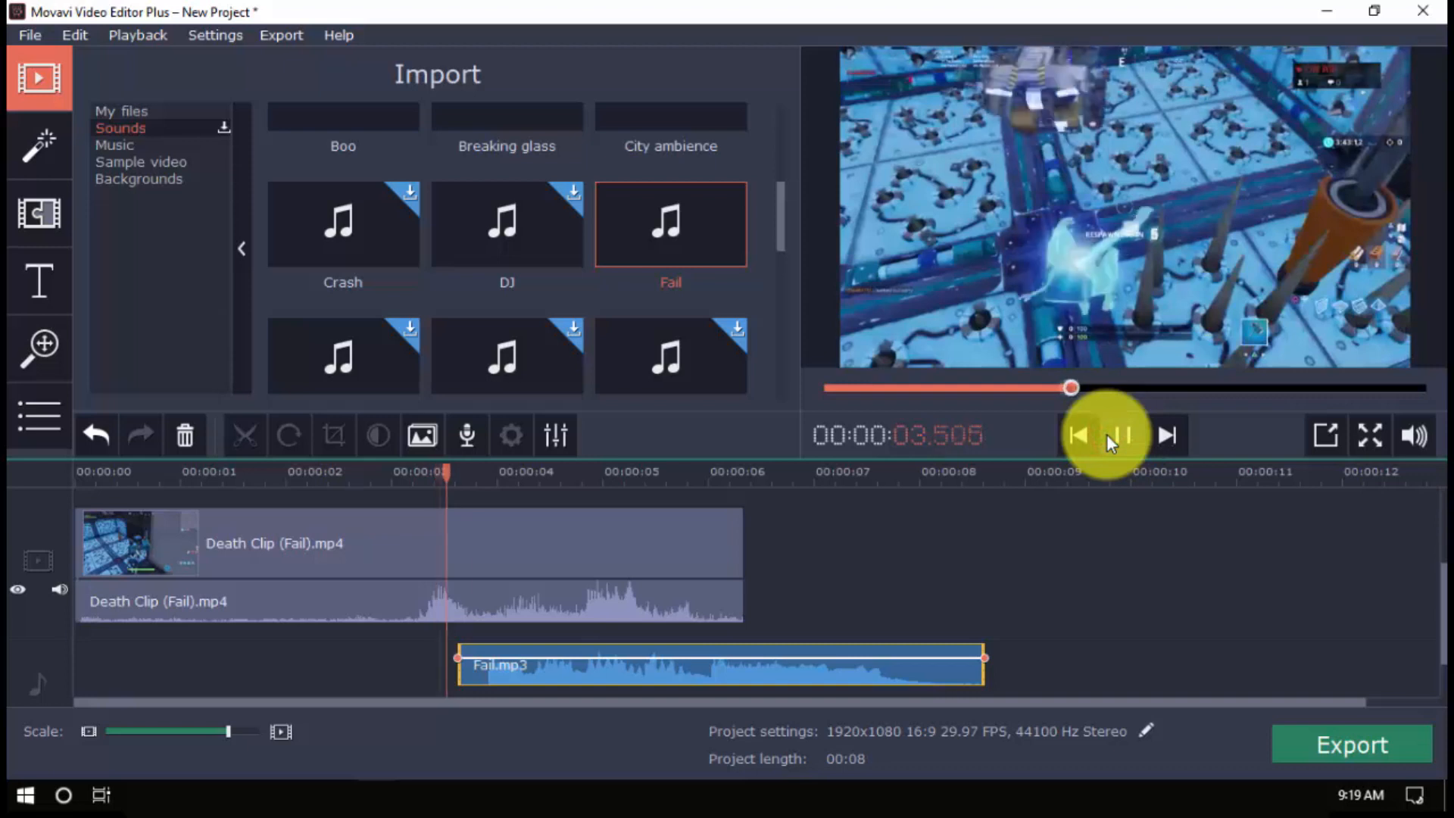
pyautogui.click(1120, 434)
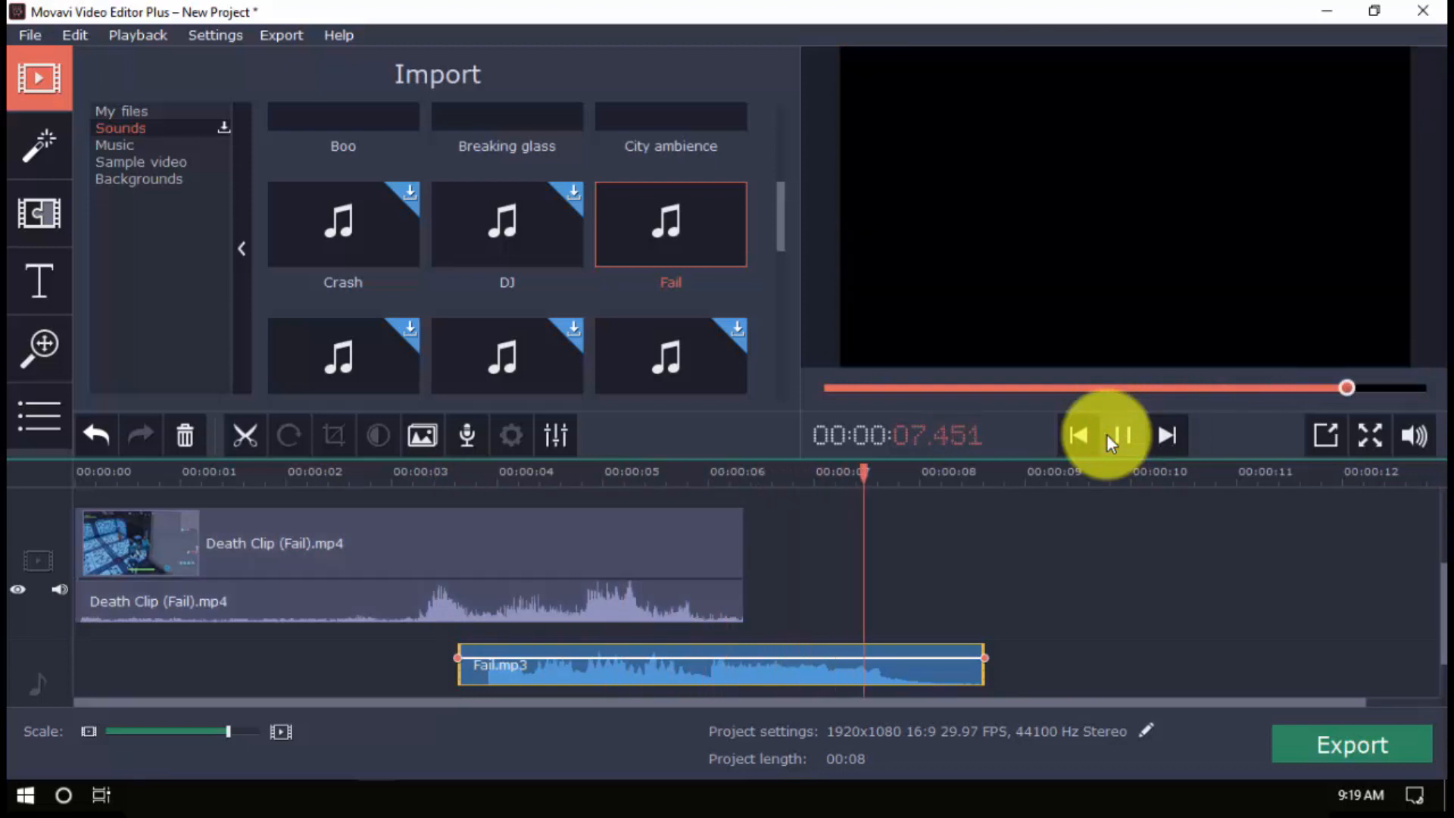
pyautogui.click(1120, 435)
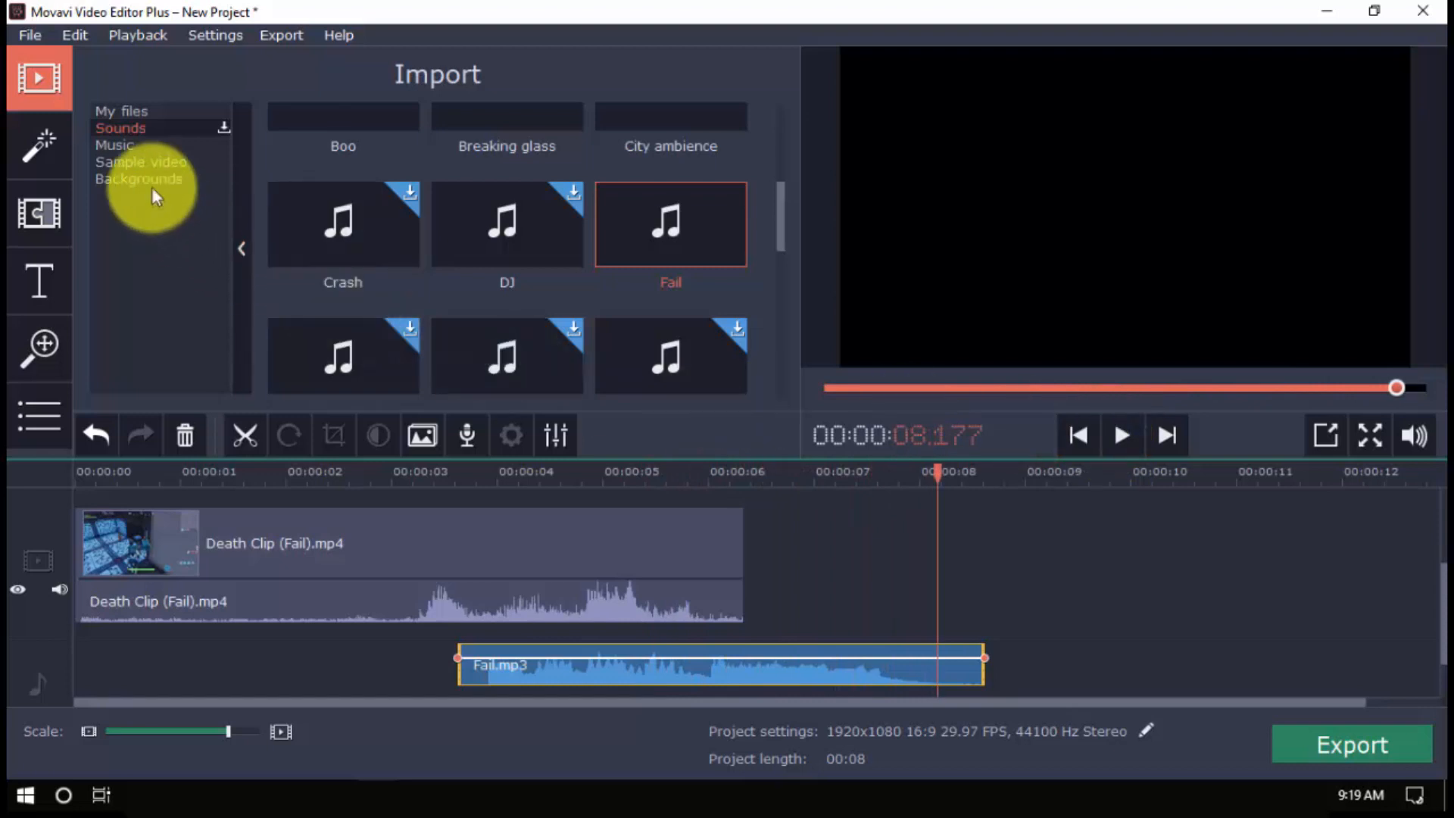
pyautogui.click(115, 144)
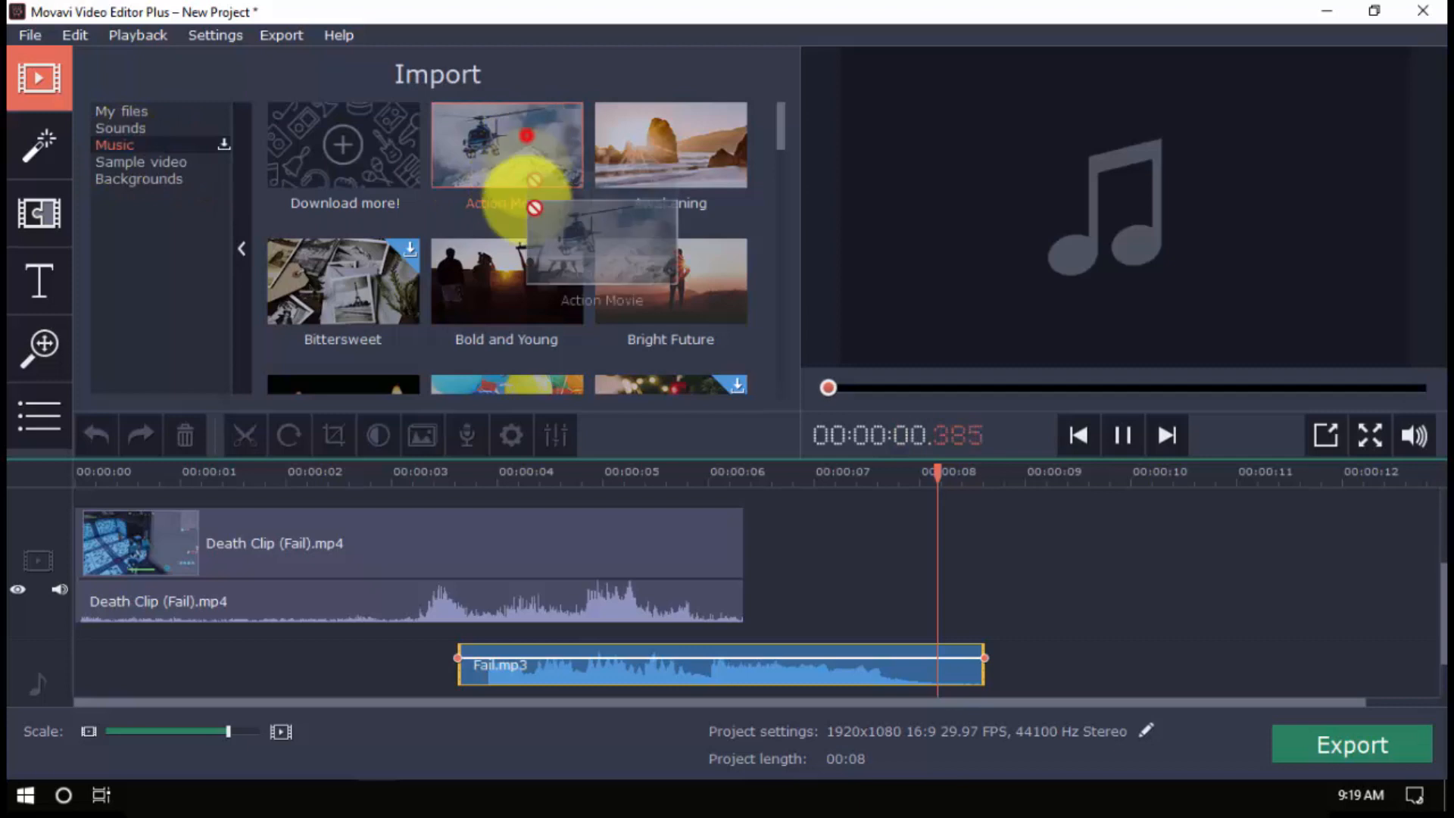
pyautogui.moveTo(507, 145); pyautogui.dragTo(941, 663)
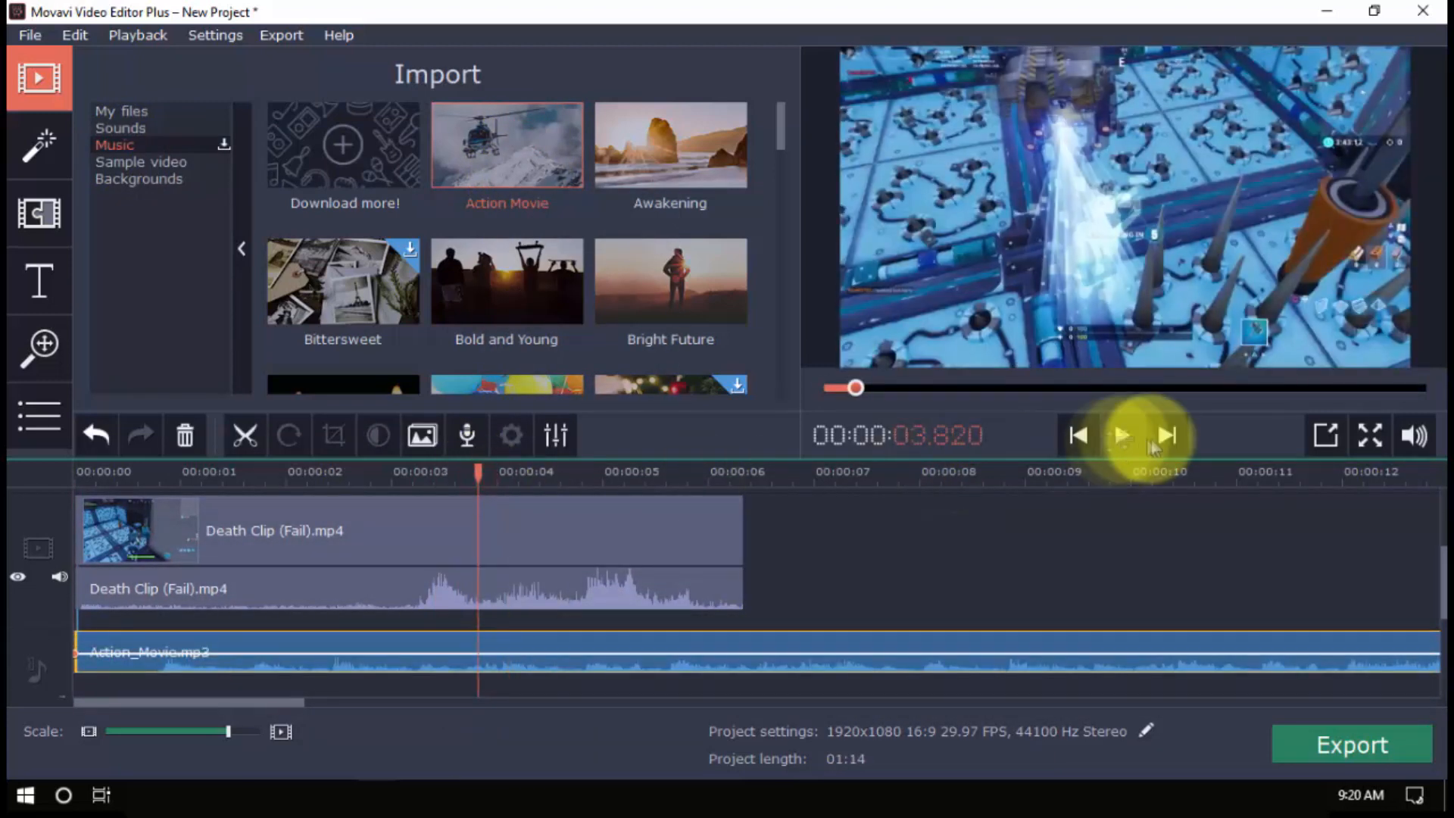
pyautogui.click(1120, 434)
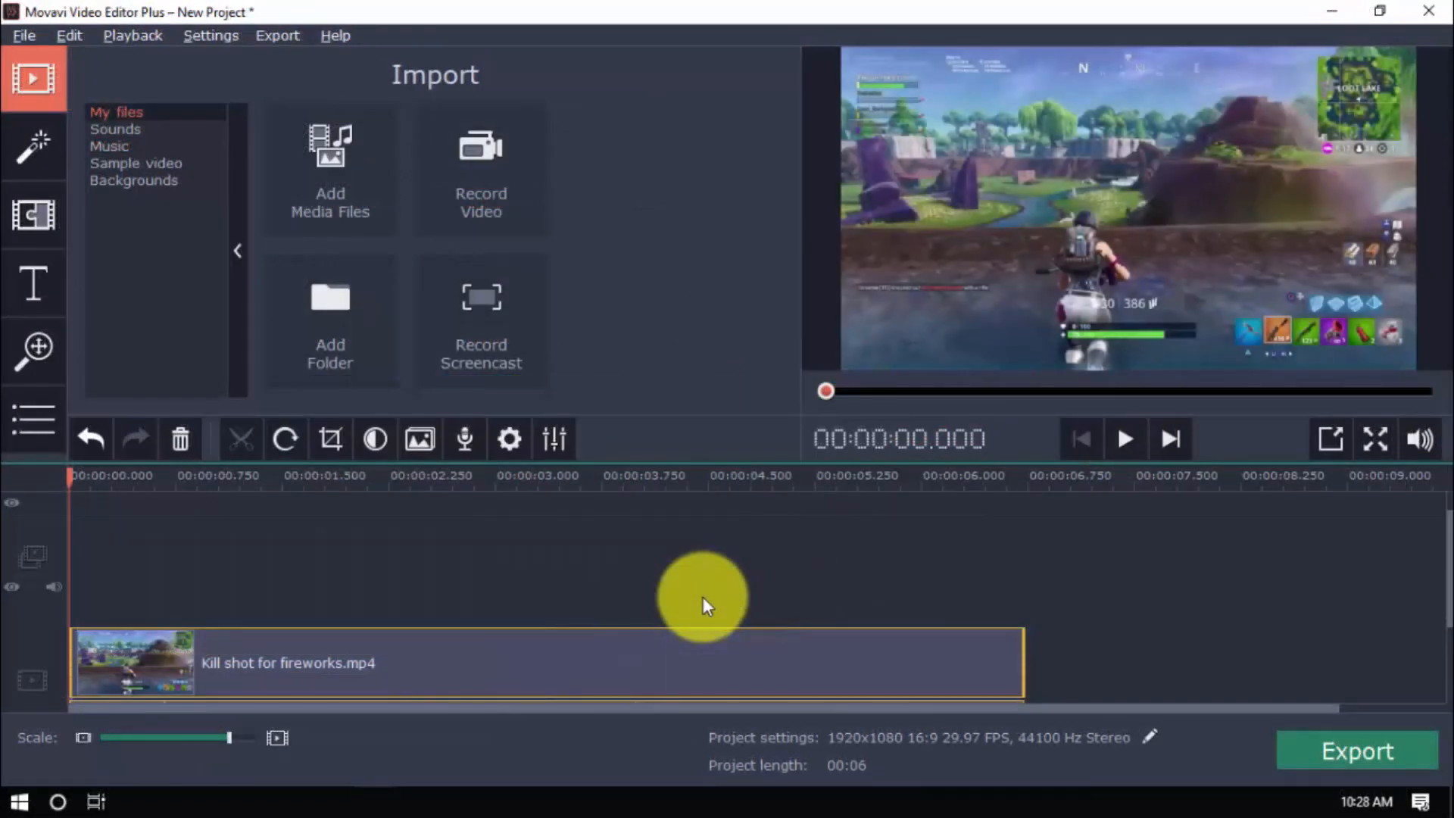
# Preview the Stars.mov overlay playing above Kill shot for fireworks.mp4
pyautogui.click(136, 164)
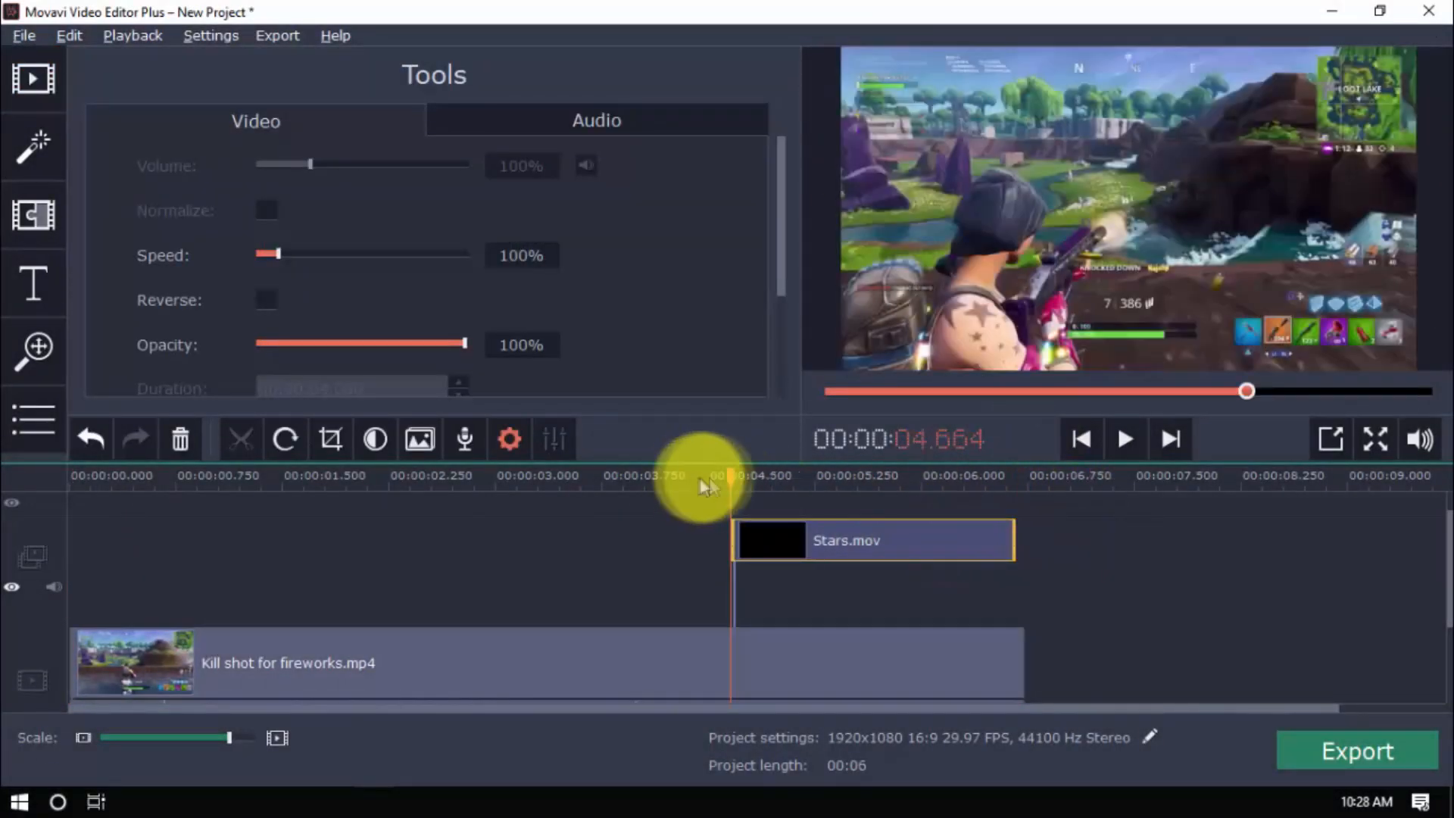
pyautogui.click(1124, 438)
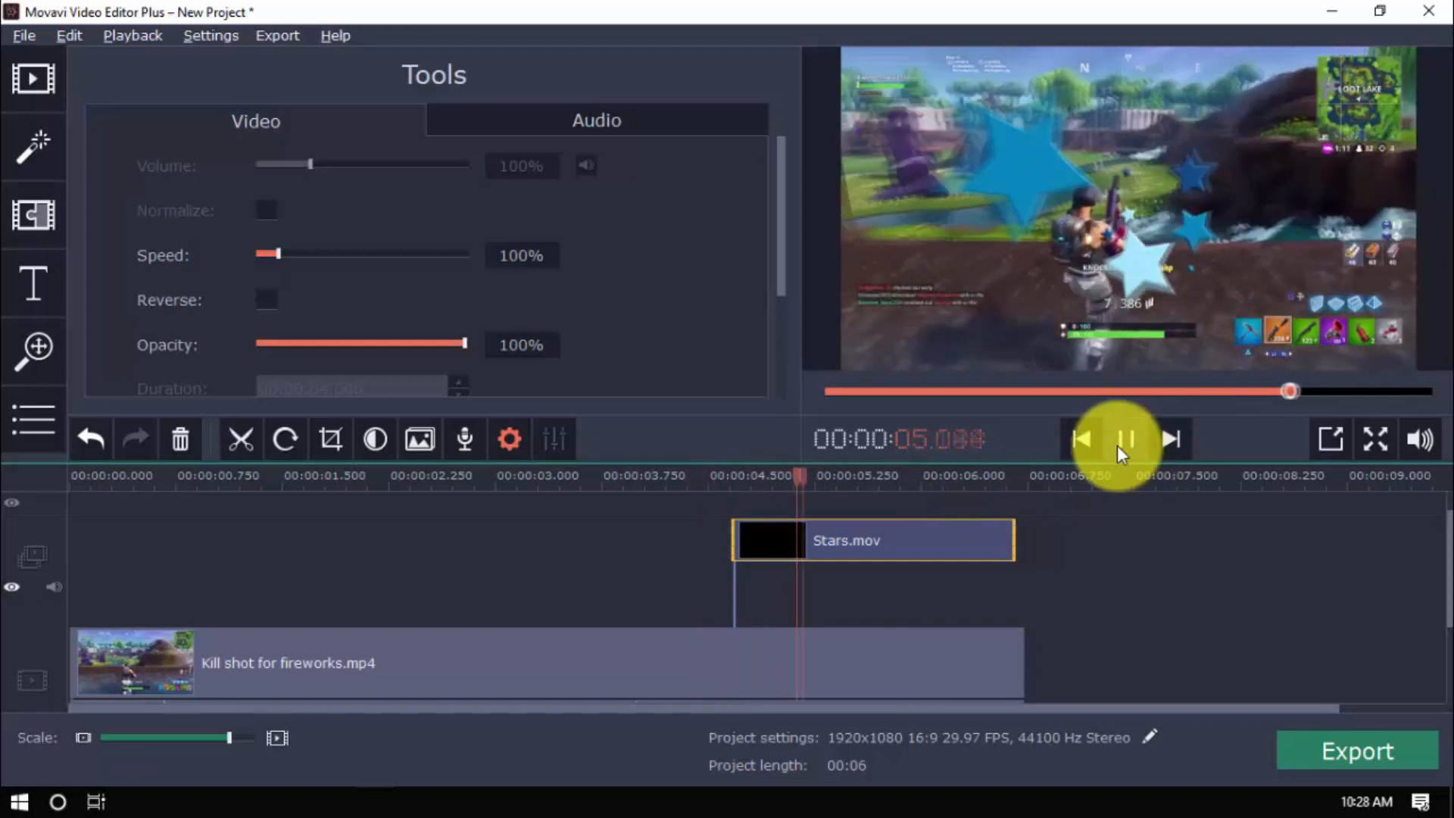
pyautogui.click(1126, 439)
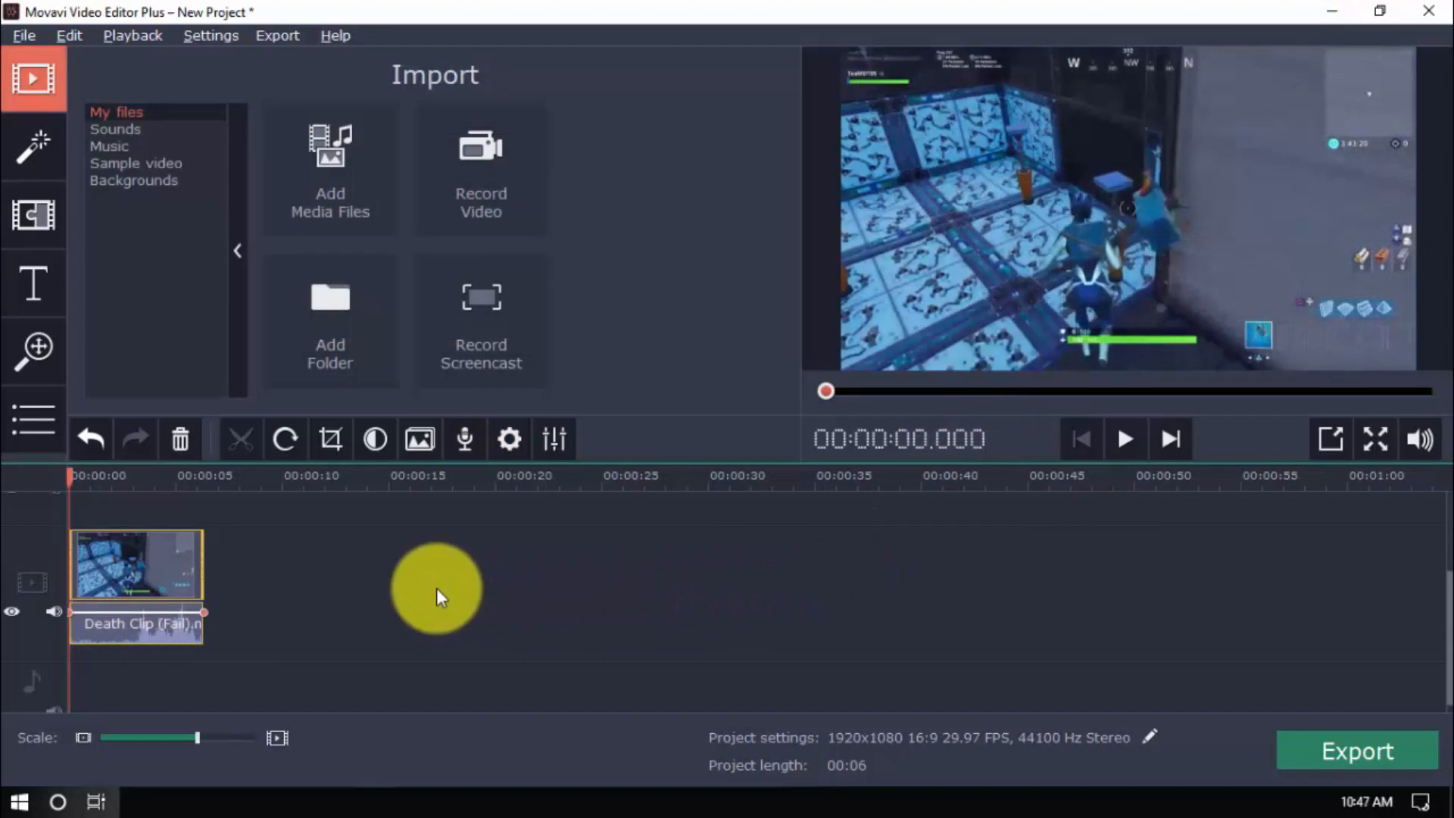
# Apply the Old movie - vignette filter to the Death Clip and play it
pyautogui.click(33, 146)
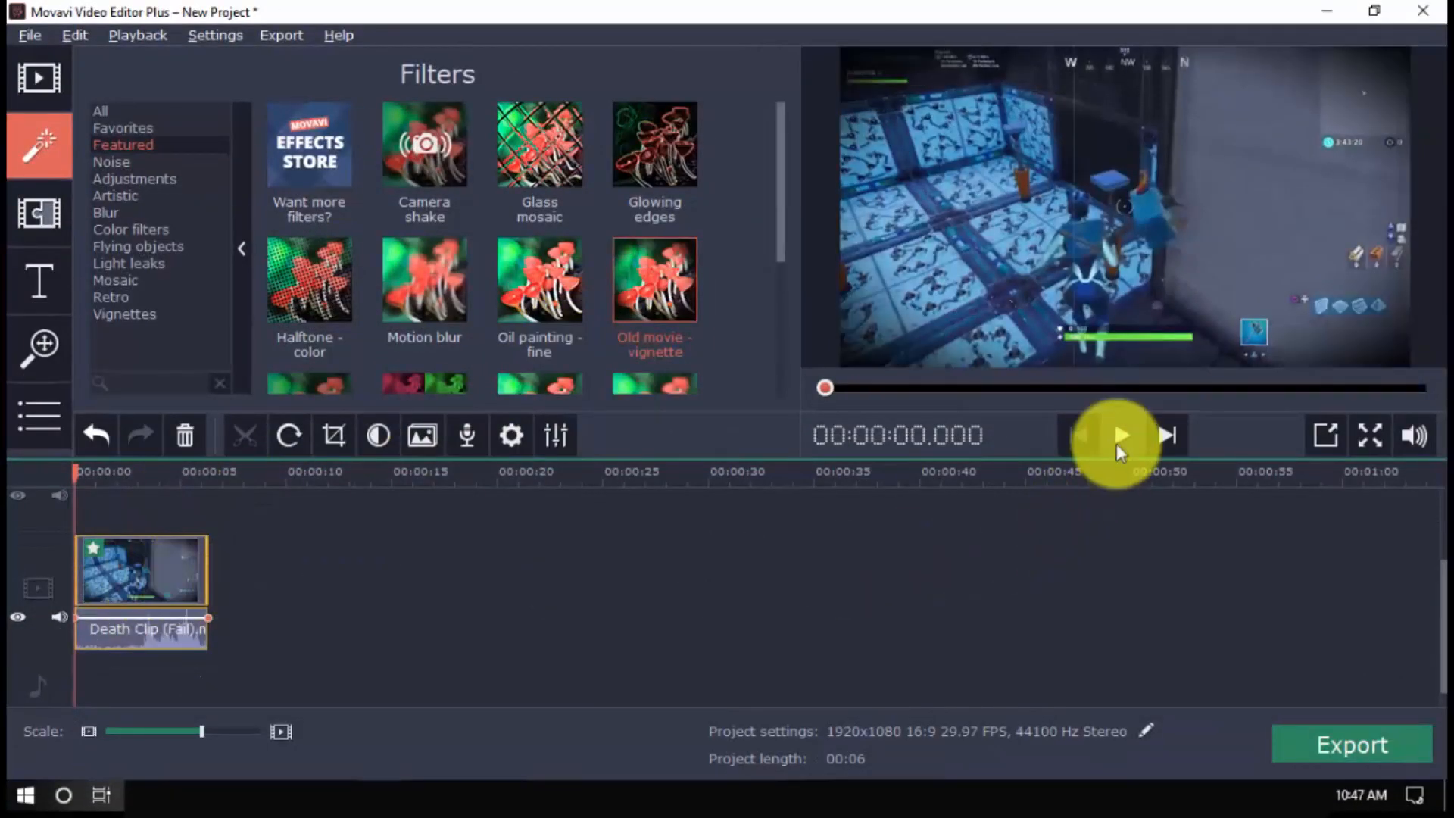
pyautogui.click(1119, 434)
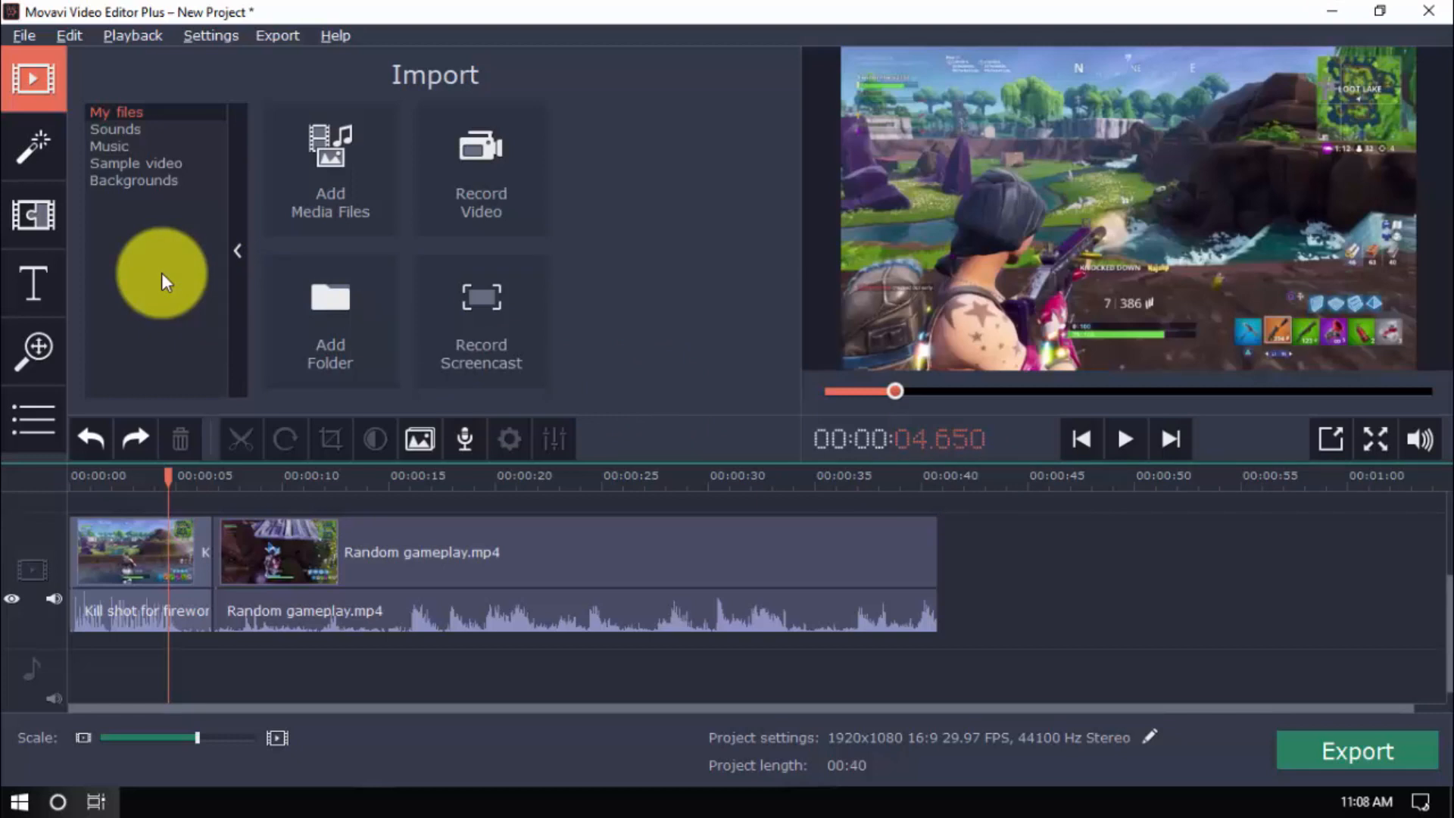
# Join the first clip and Random gameplay.mp4 with a transition and preview it
pyautogui.click(34, 214)
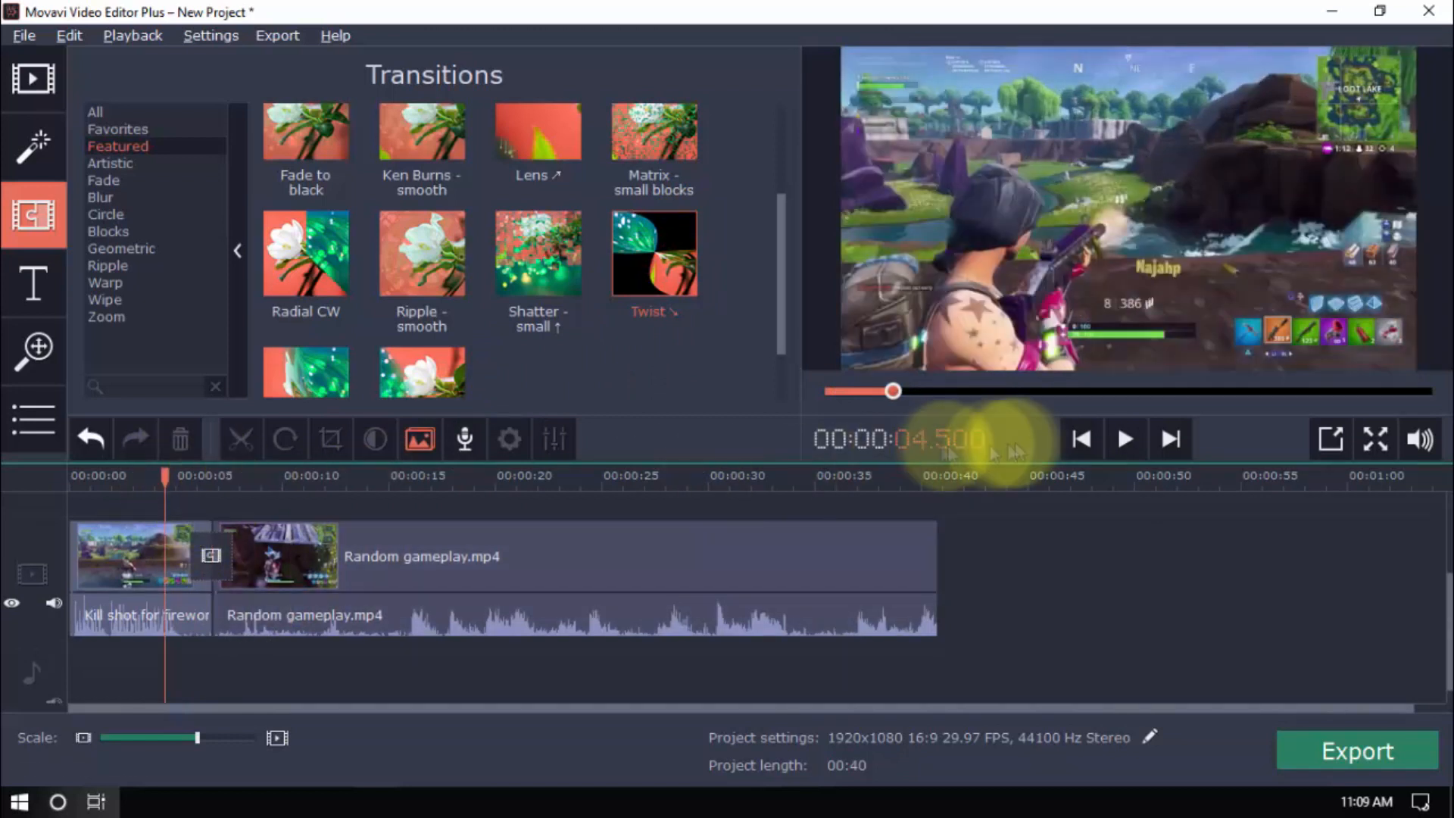
pyautogui.click(1123, 438)
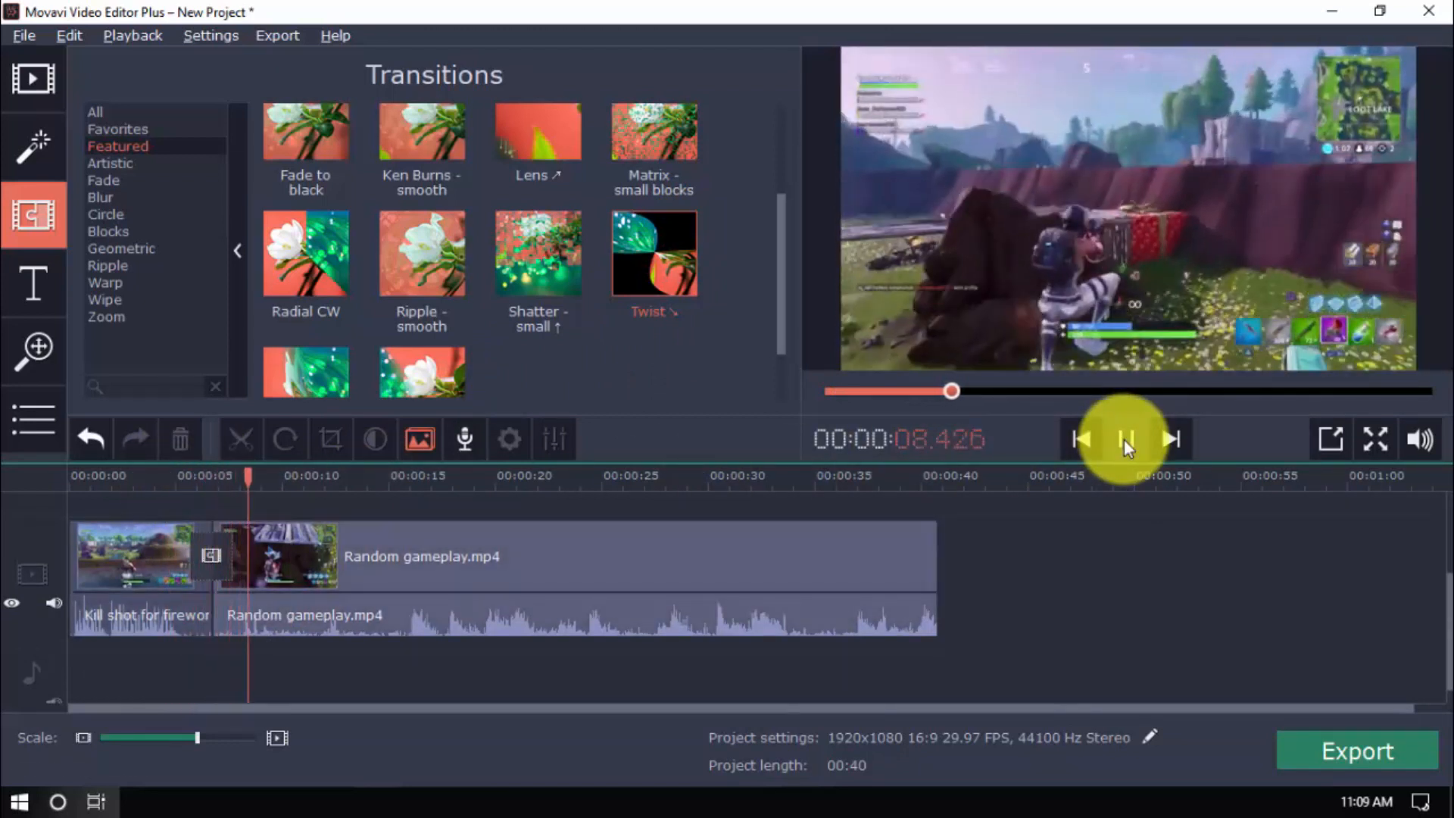
pyautogui.click(1124, 438)
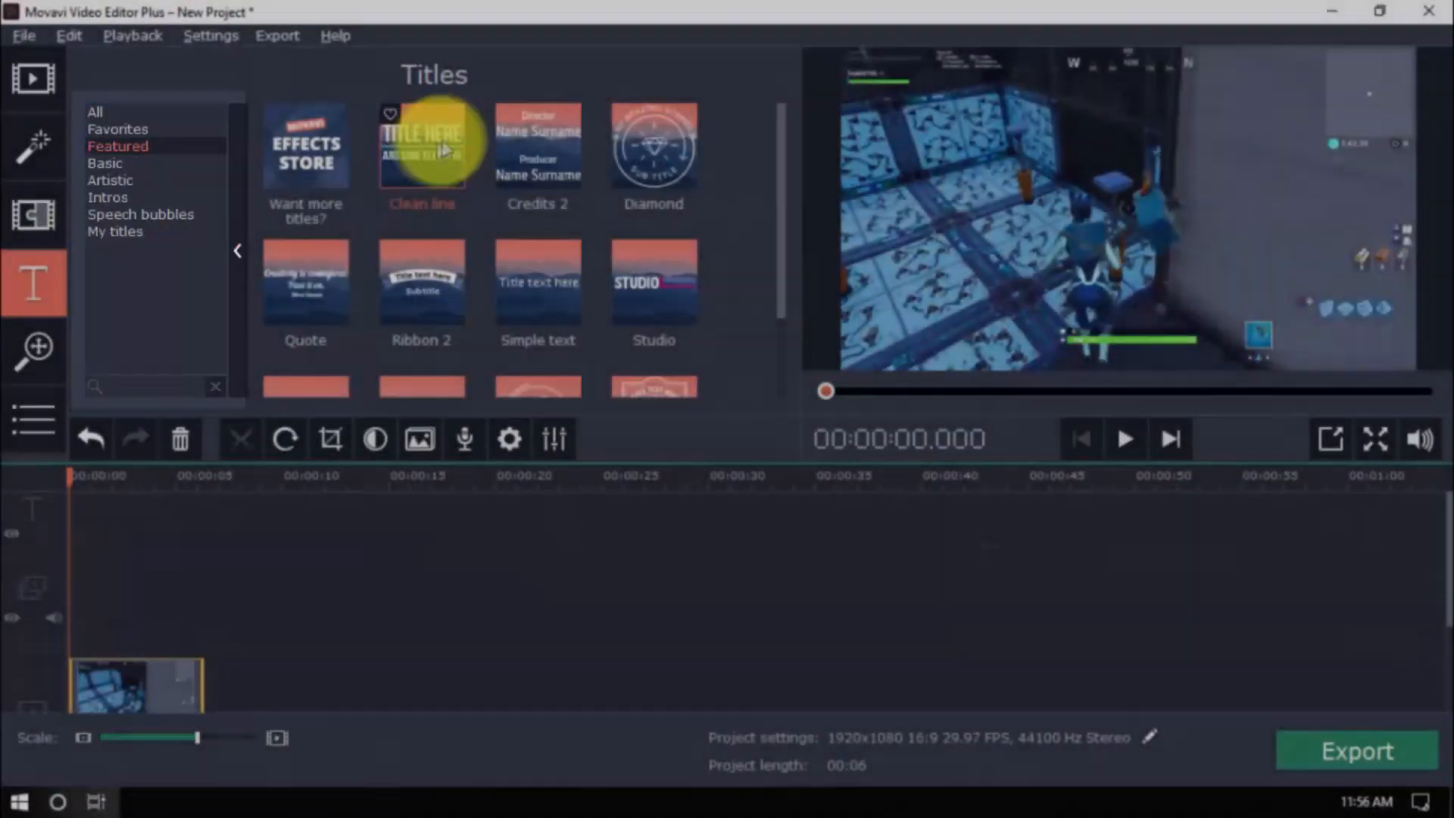
# Add a Clean line title reading LIKE AND SUBSCRIBE at the timeline start over the Death Clip and preview it
pyautogui.moveTo(422, 144); pyautogui.dragTo(135, 542)
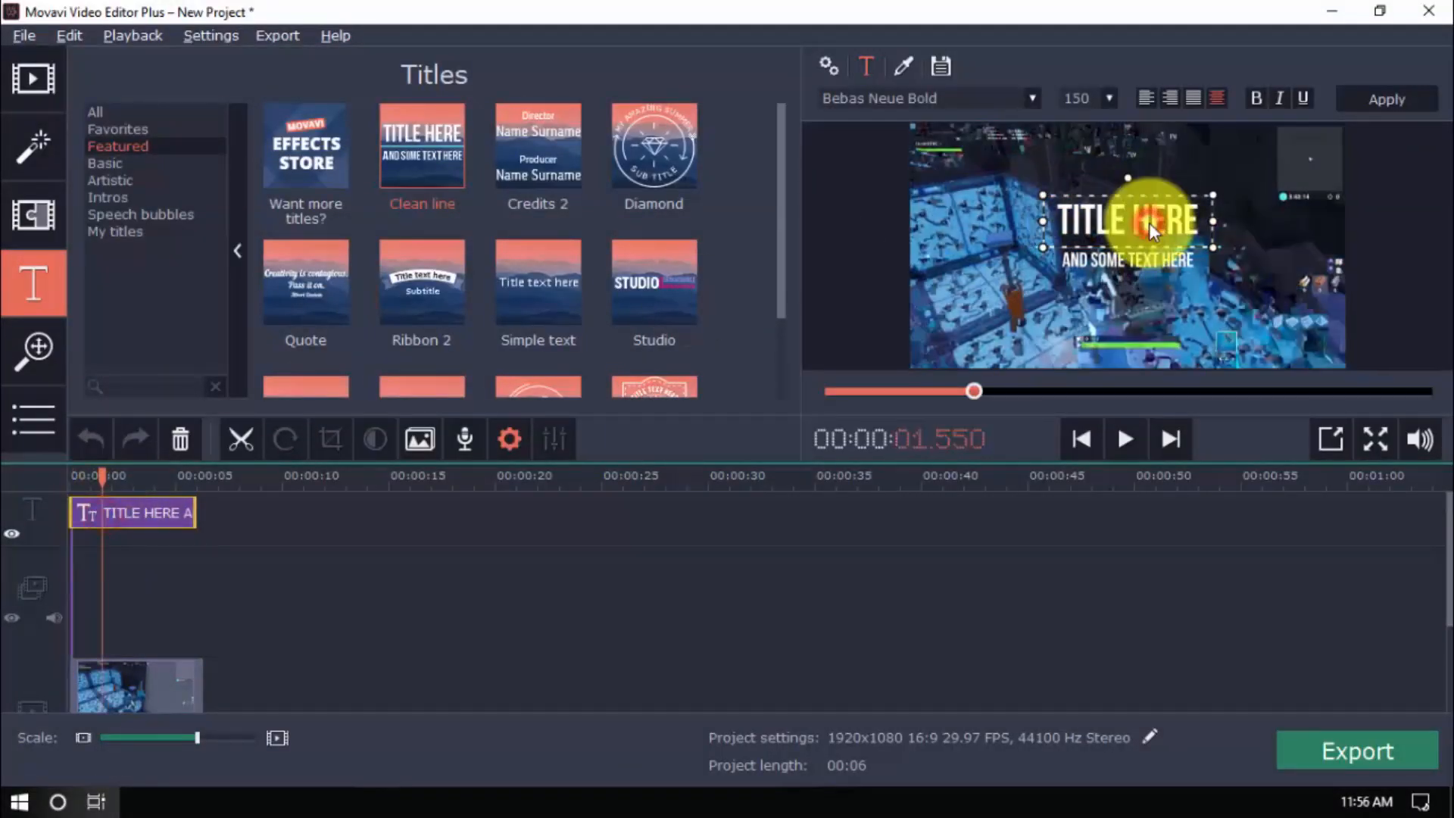
pyautogui.write('LIKE AND SUBSCRIBE')
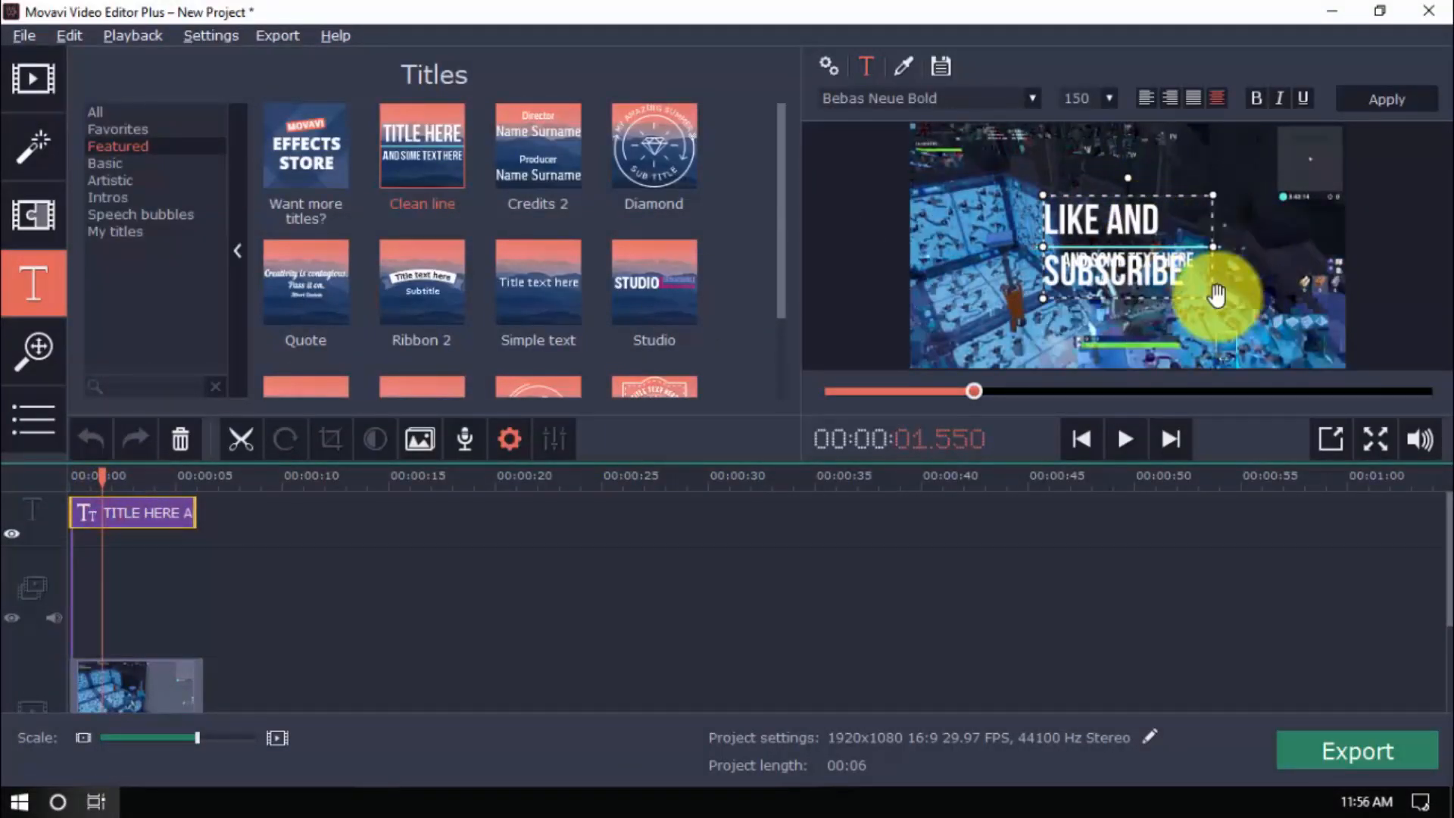
pyautogui.click(1125, 439)
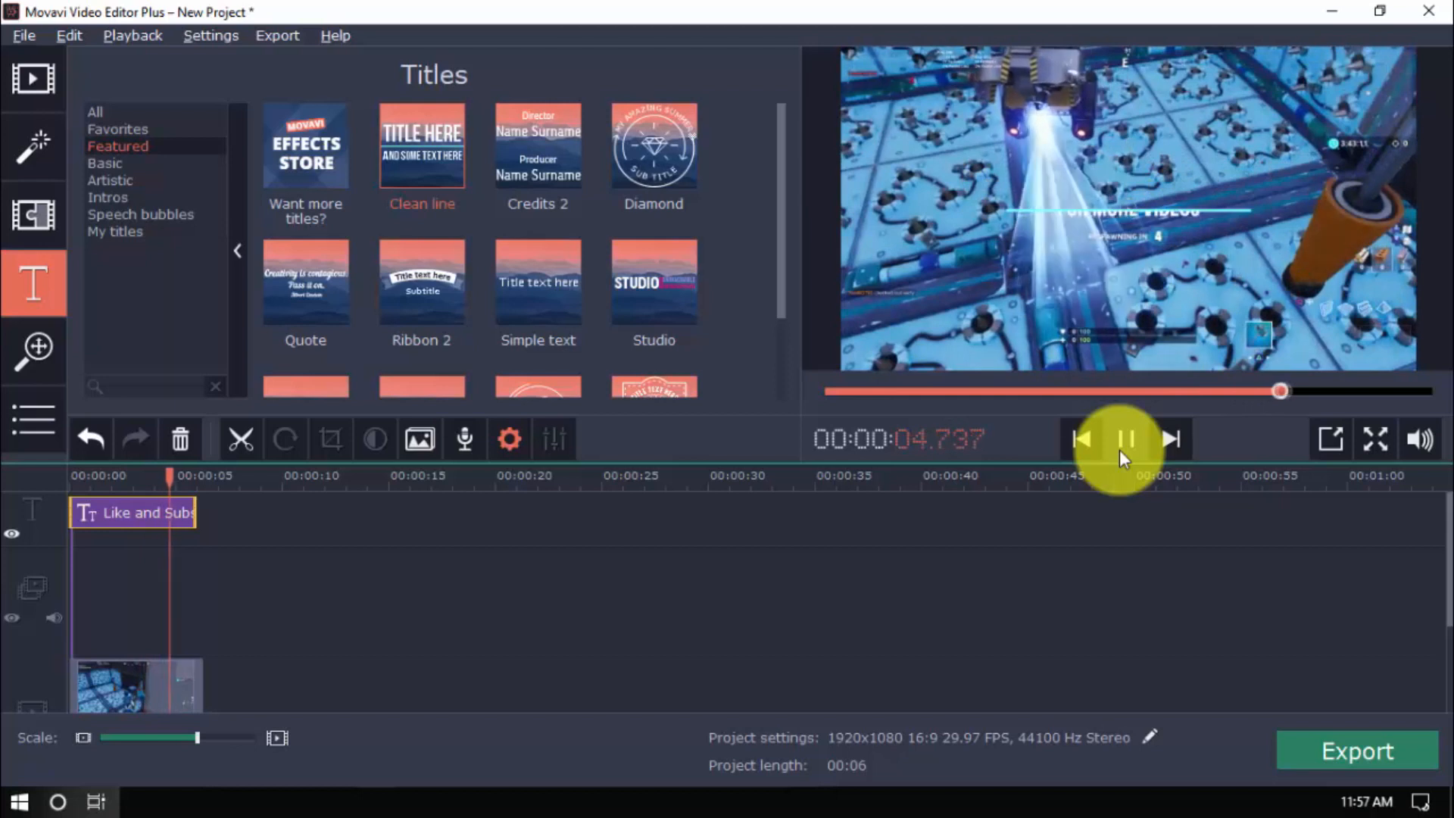
pyautogui.click(1125, 439)
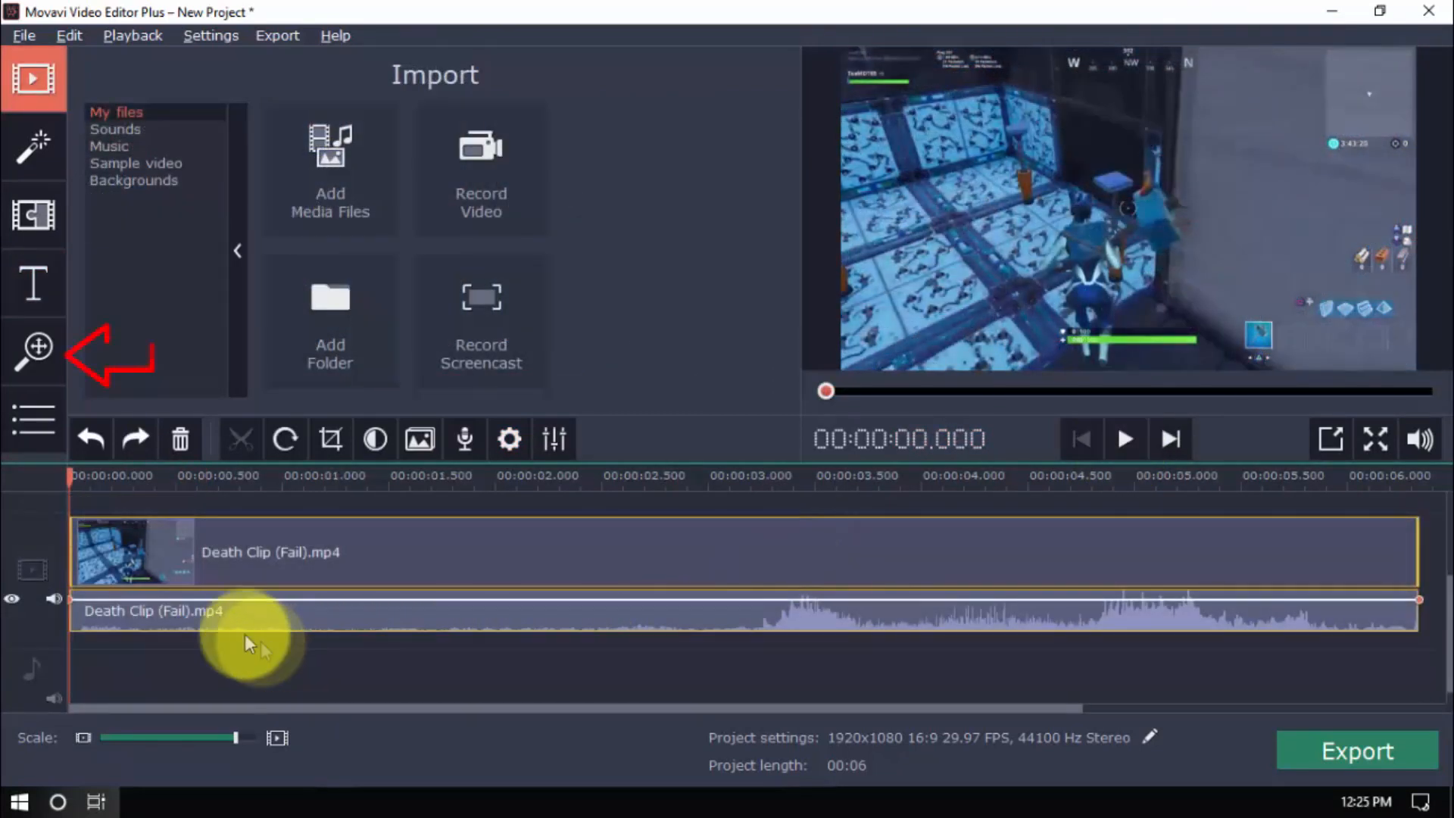
# Add a Zoom in pan-and-zoom effect to the death fail clip
pyautogui.click(34, 350)
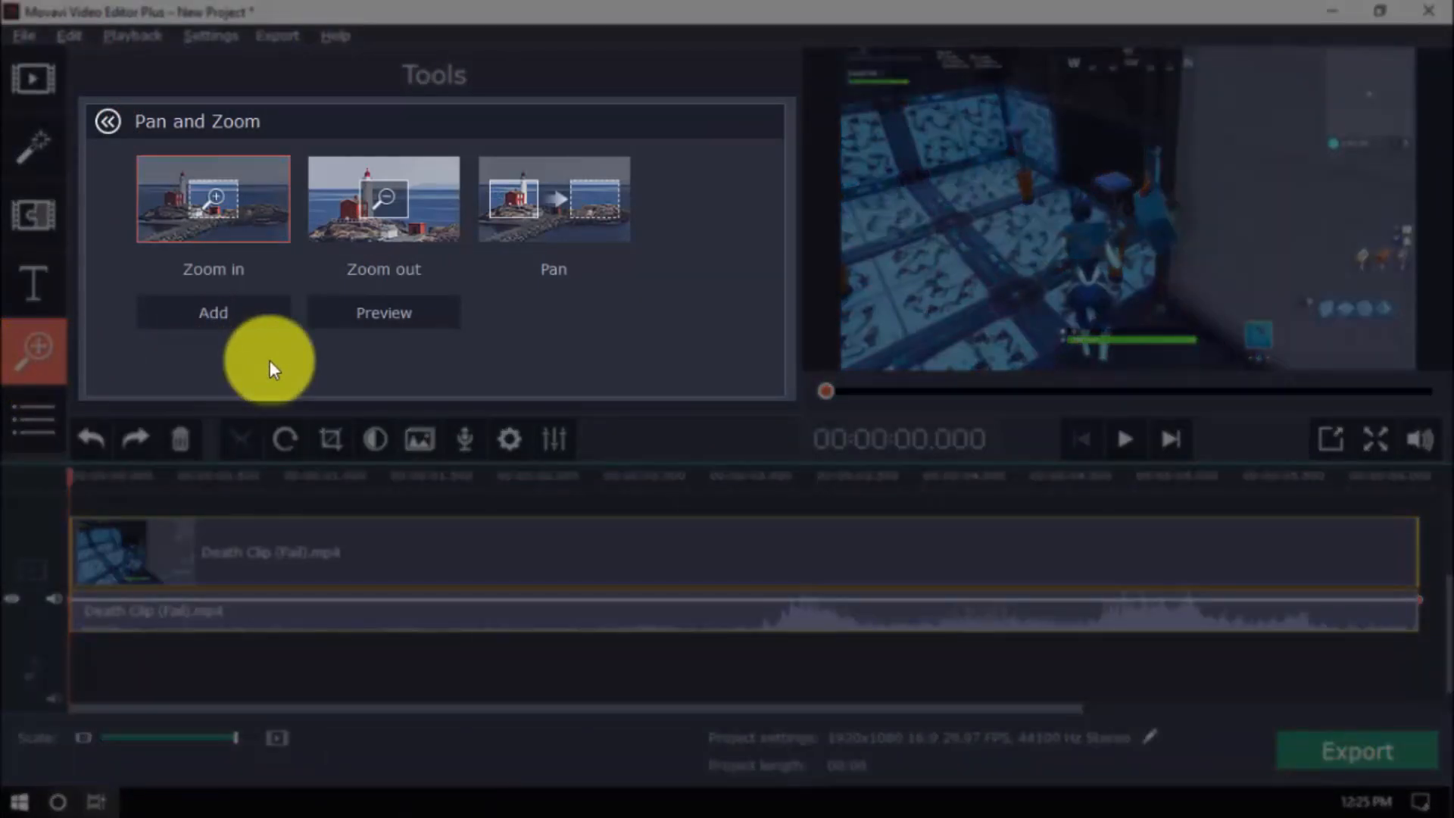
pyautogui.click(212, 312)
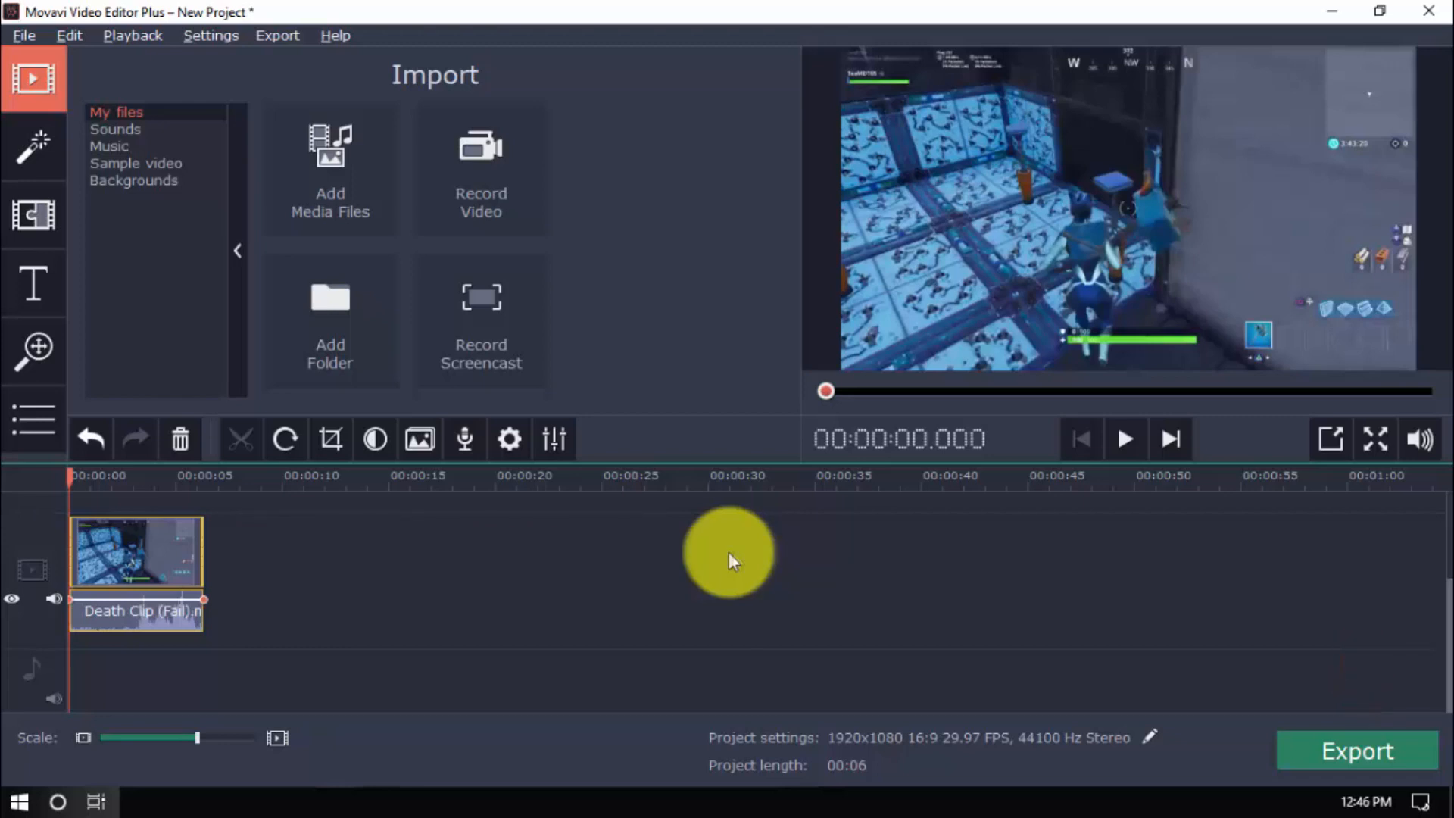
# Bring up the New Project export window and browse its format categories for other screens, devices and audio
pyautogui.click(1355, 752)
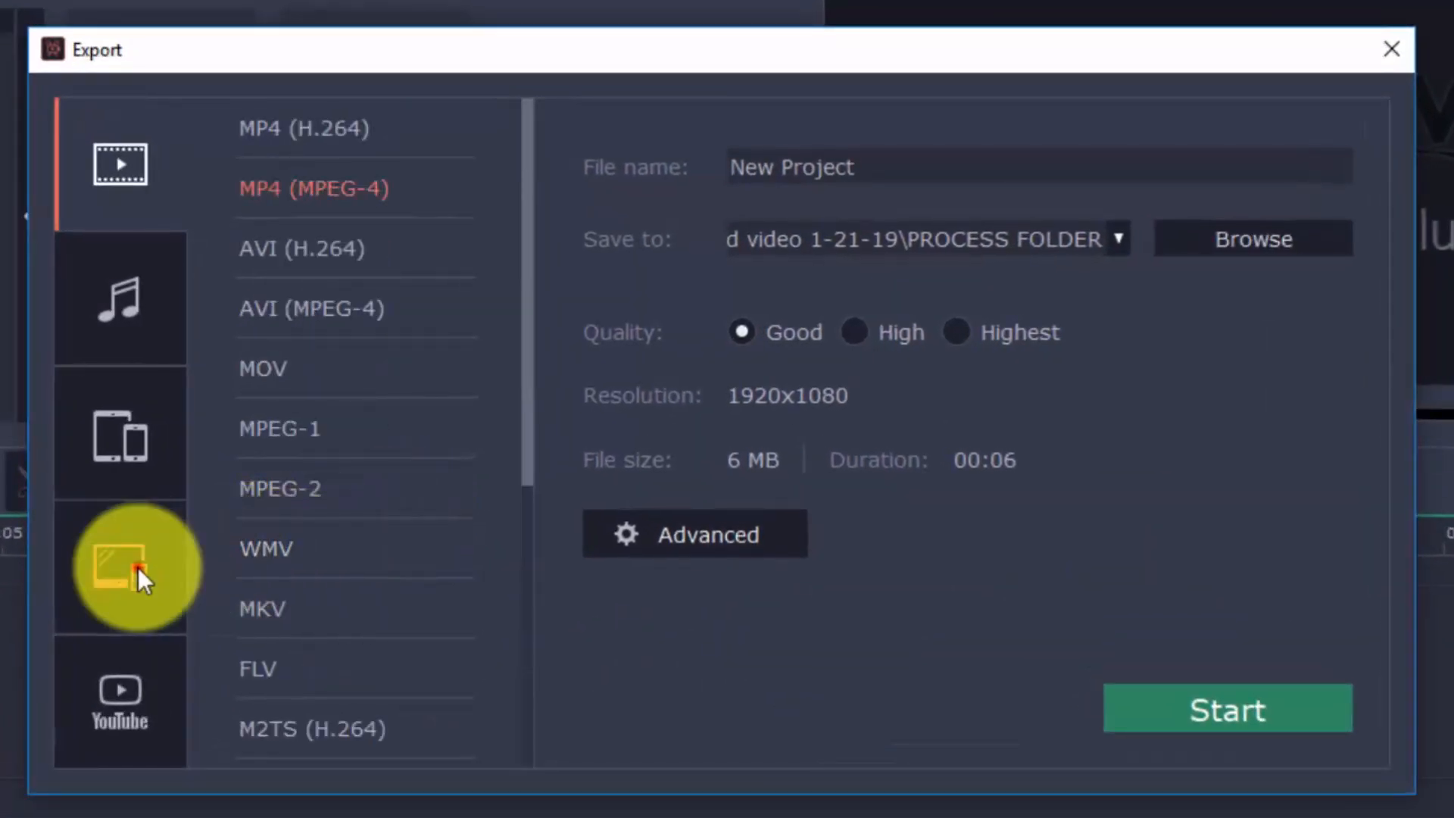
pyautogui.click(120, 436)
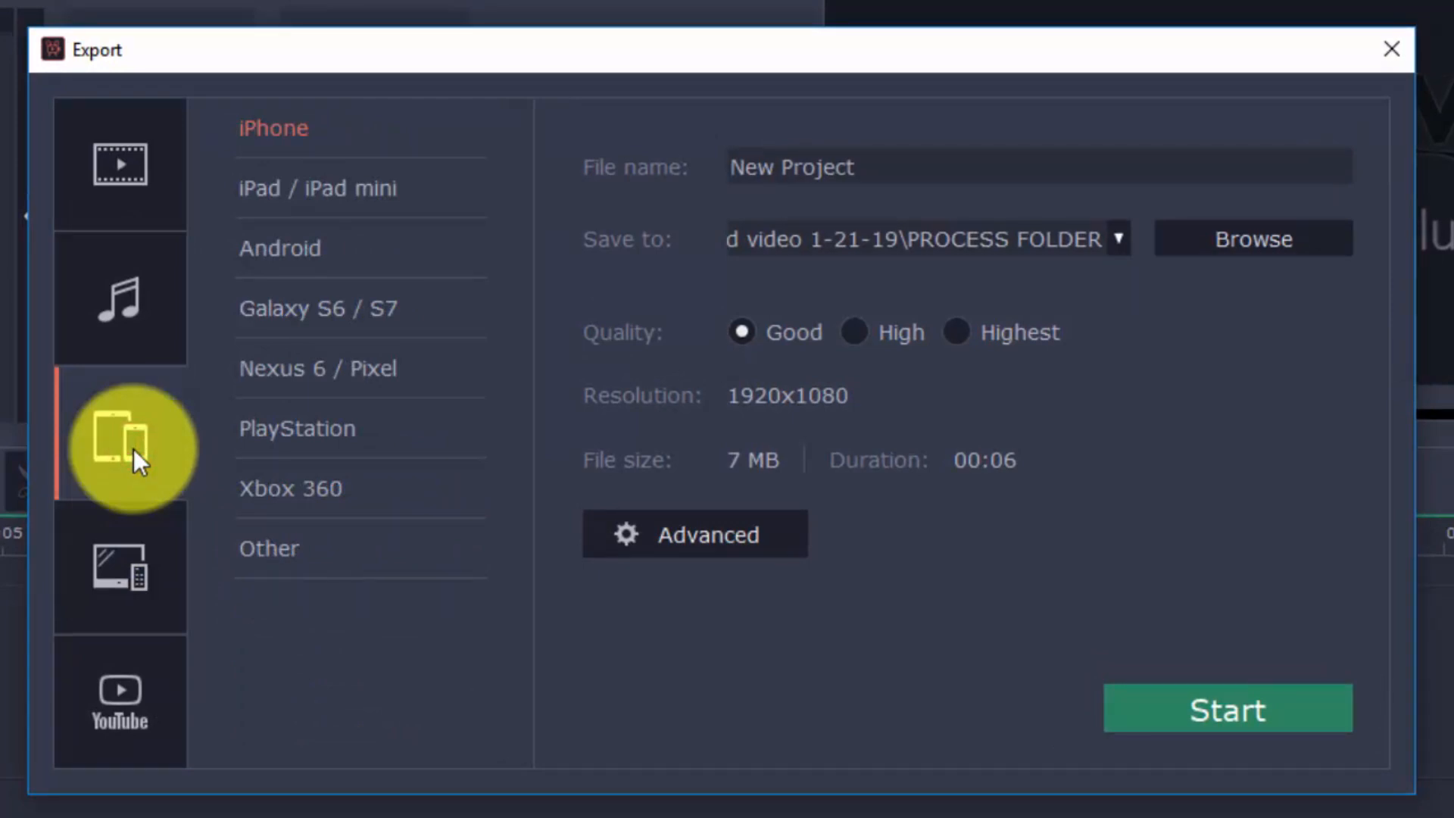
pyautogui.click(119, 694)
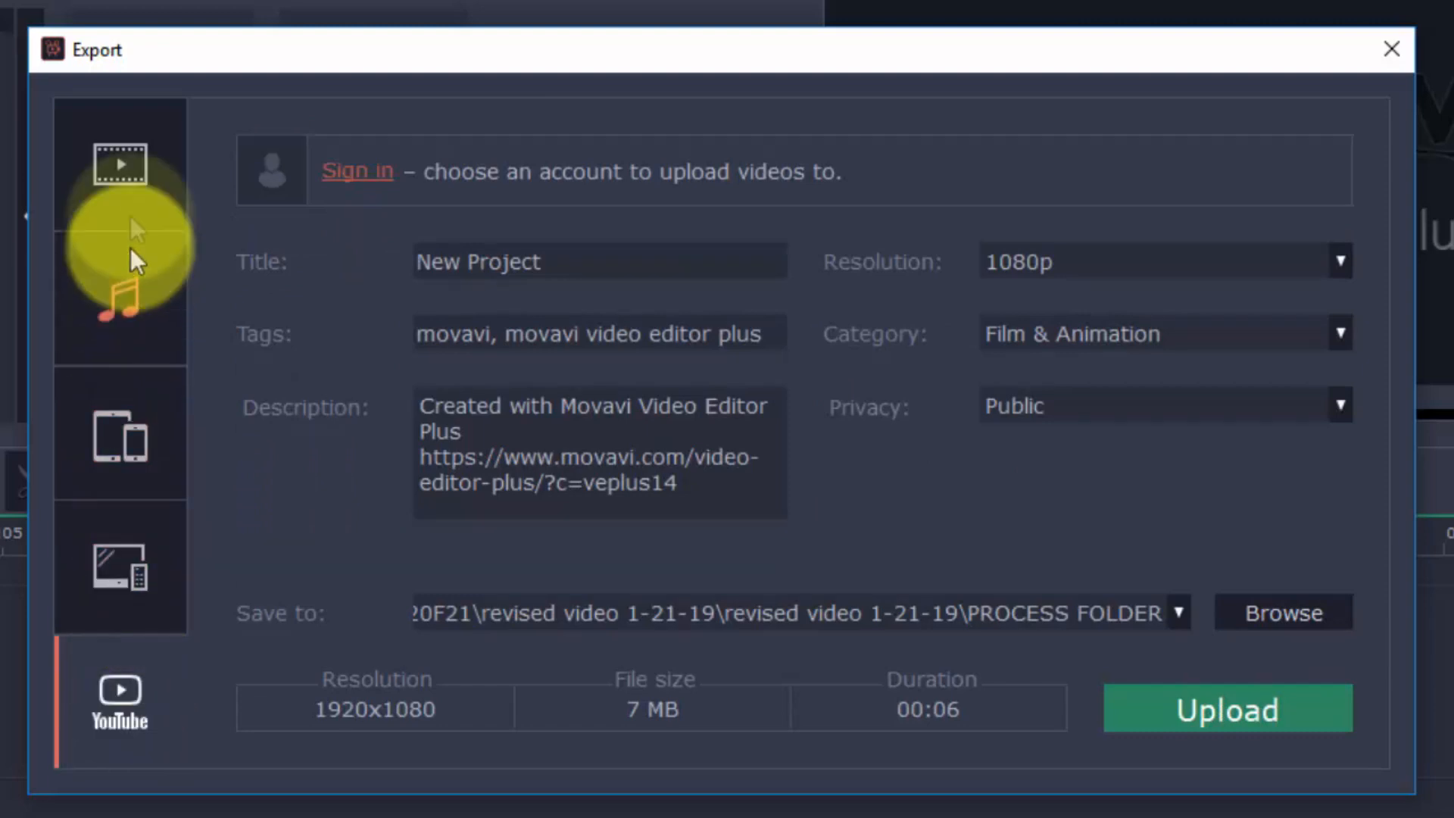
pyautogui.click(118, 162)
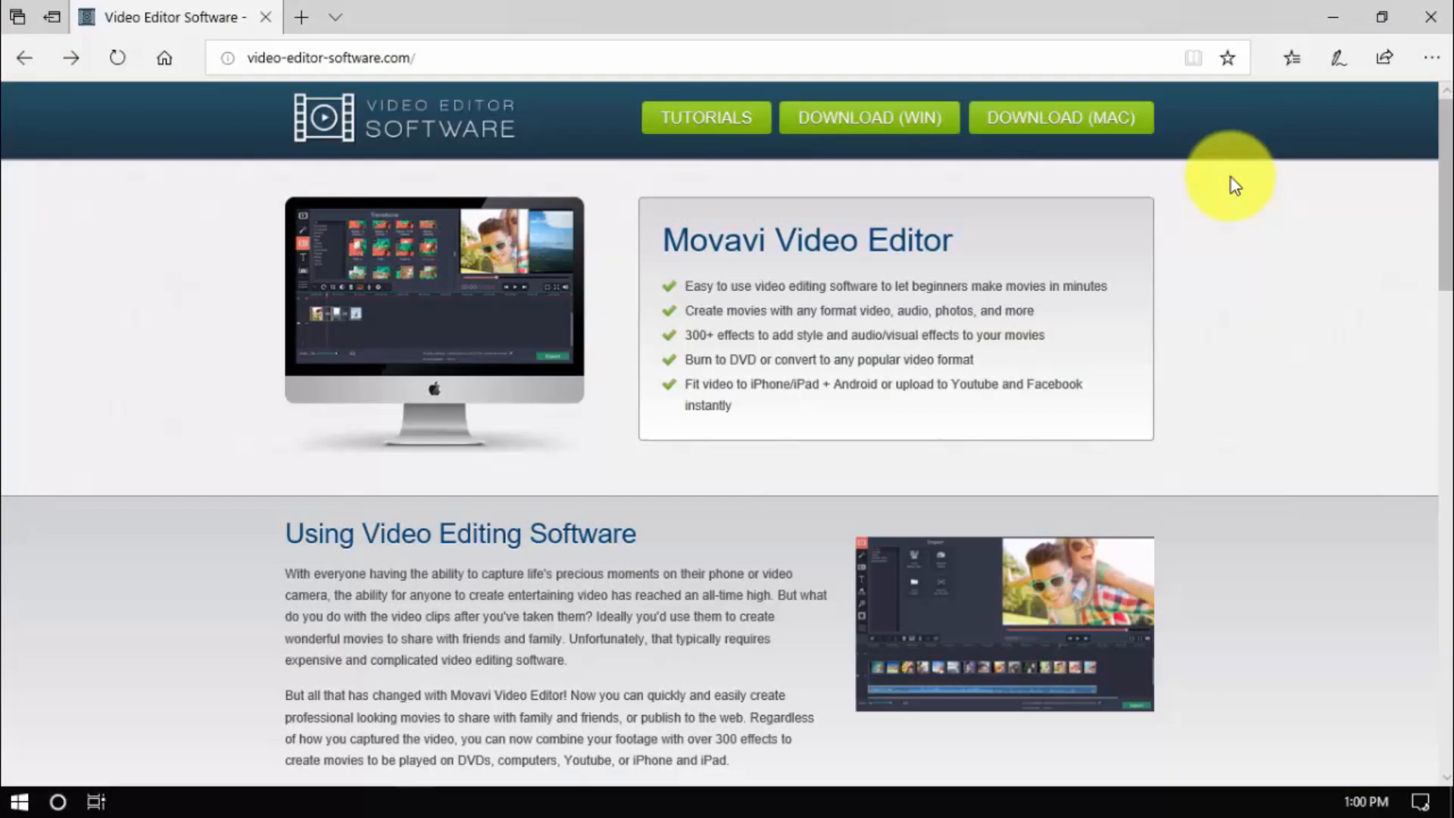
# Scroll the video-editor-software.com page down to the Get Movavi Video Editor Today download section
pyautogui.scroll(-3)
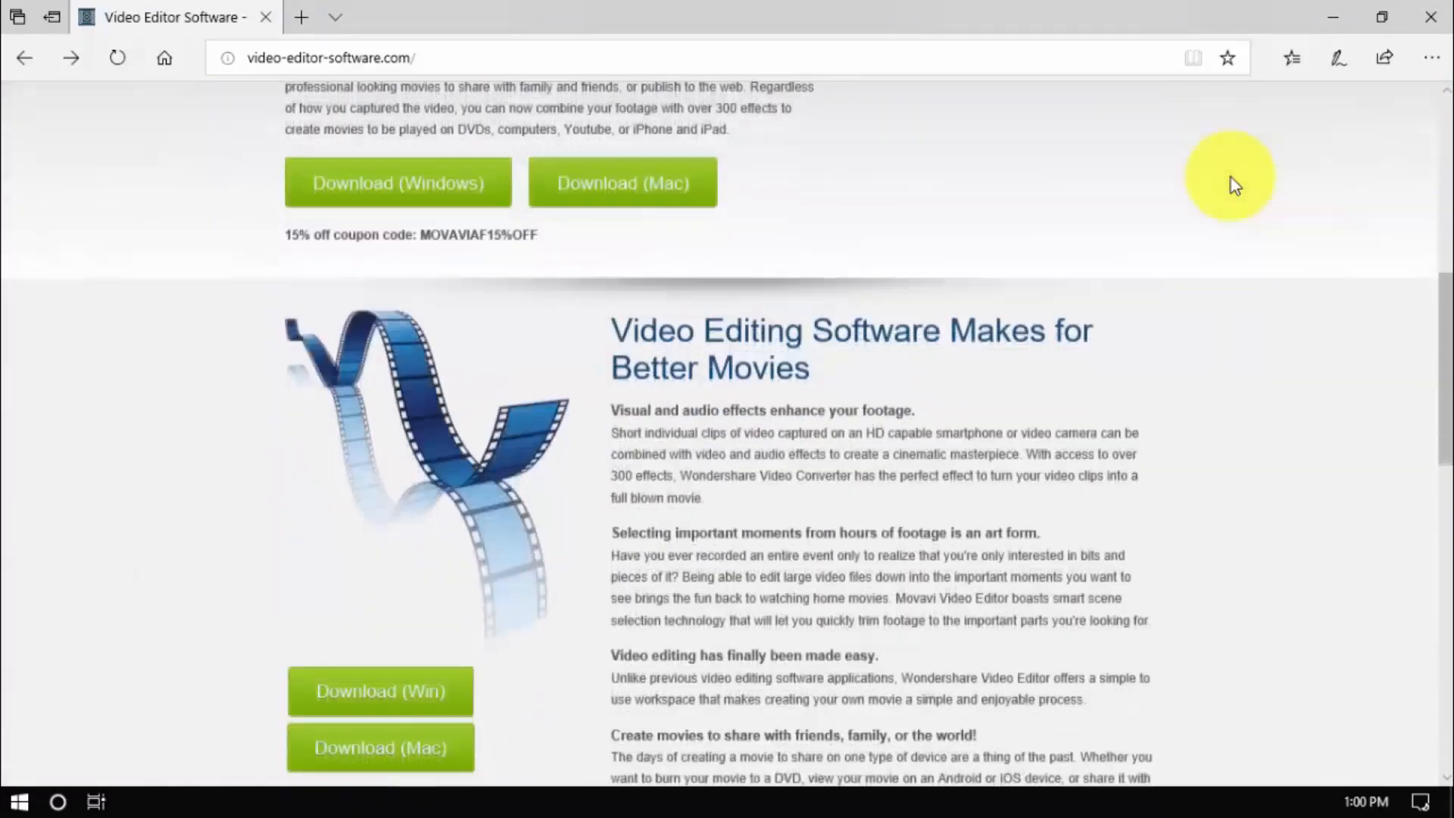
pyautogui.scroll(-3)
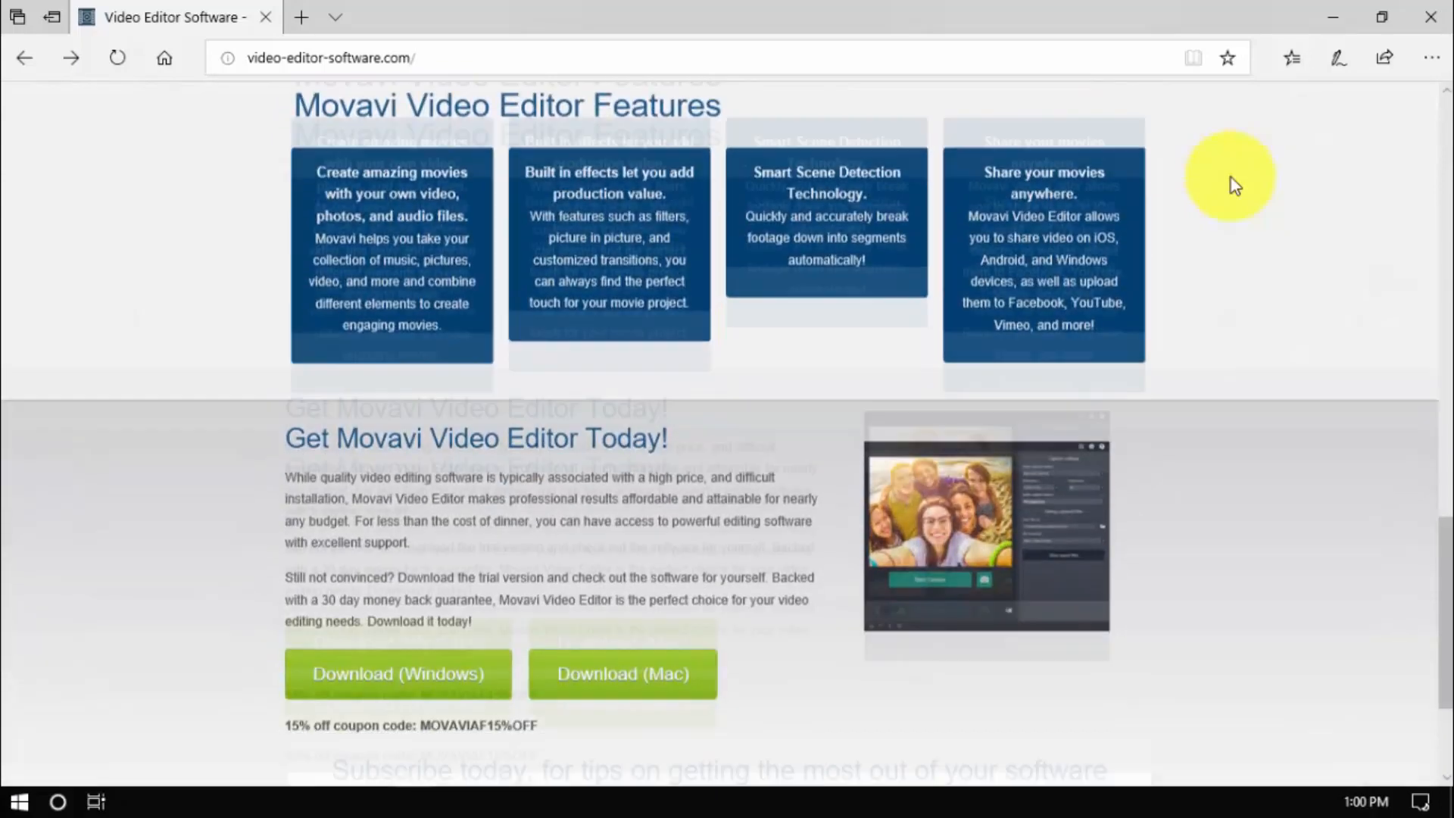
pyautogui.scroll(-3)
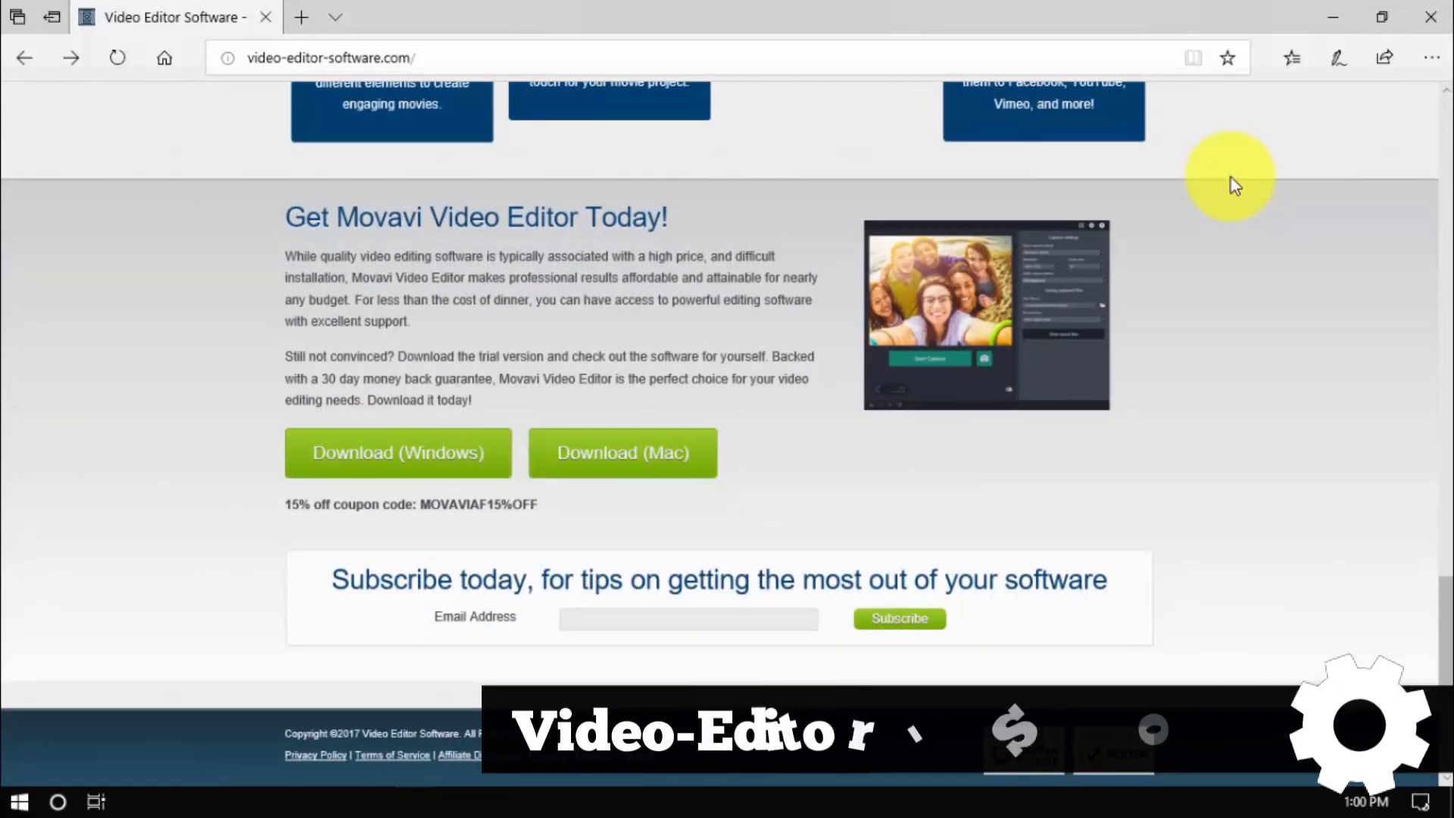